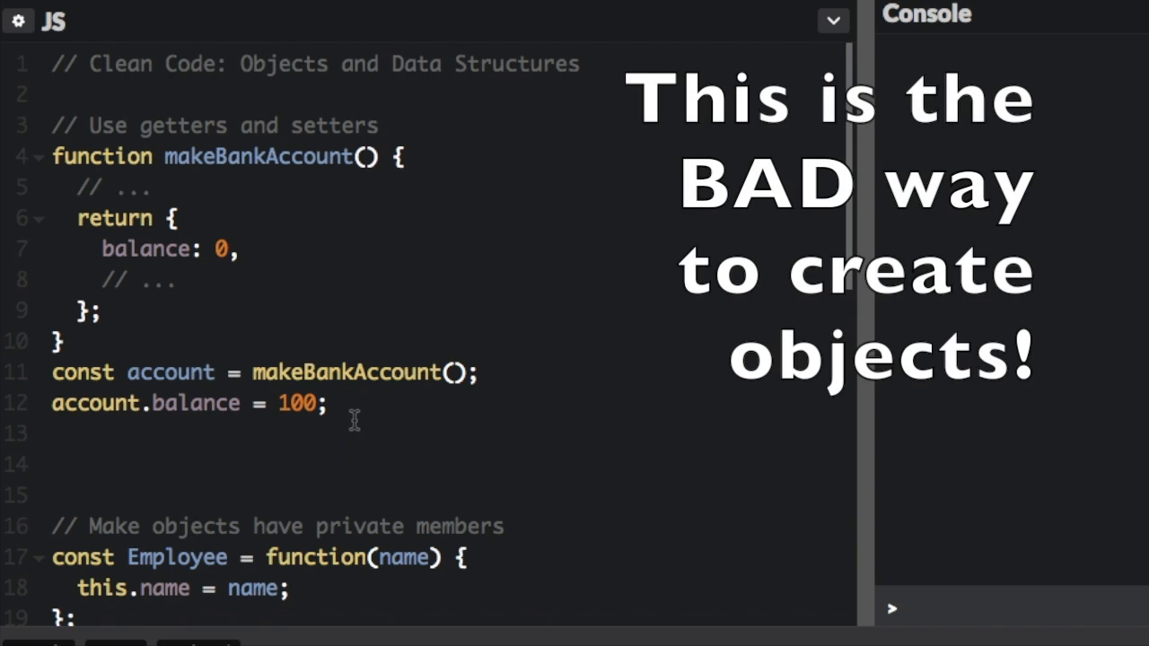
Step: Highlight makeBankAccount, the account variable, and the balance assignment to 100
{"action": "double_click", "coordinate": [260, 157]}
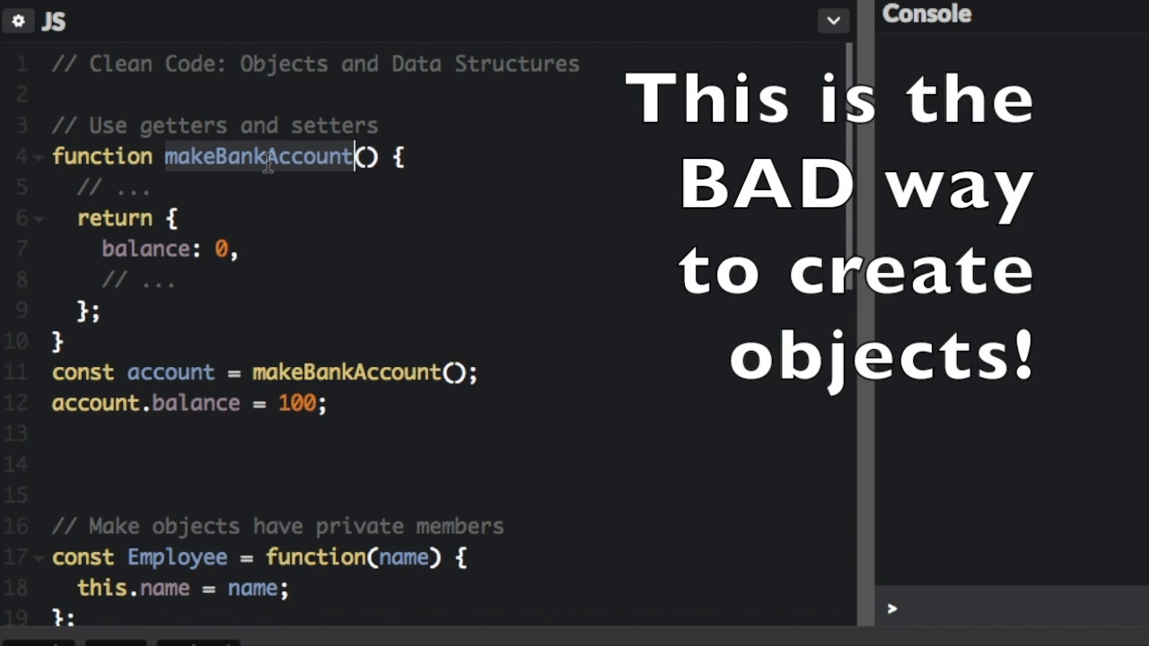
{"action": "mouse_move", "coordinate": [159, 286]}
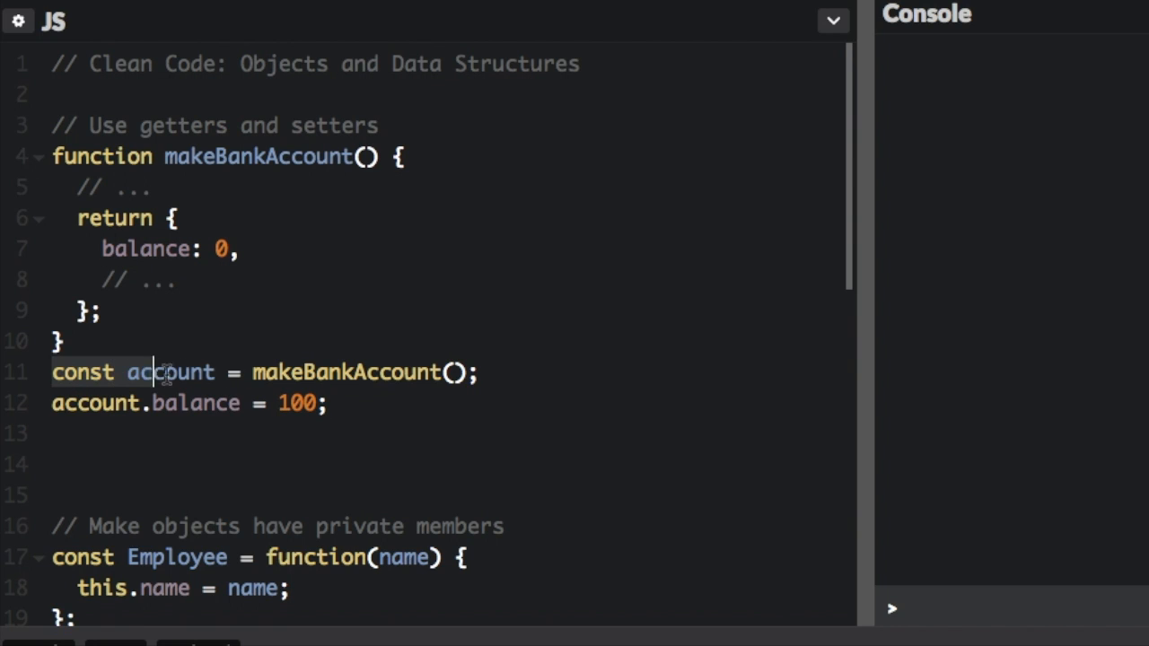
{"action": "double_click", "coordinate": [169, 372]}
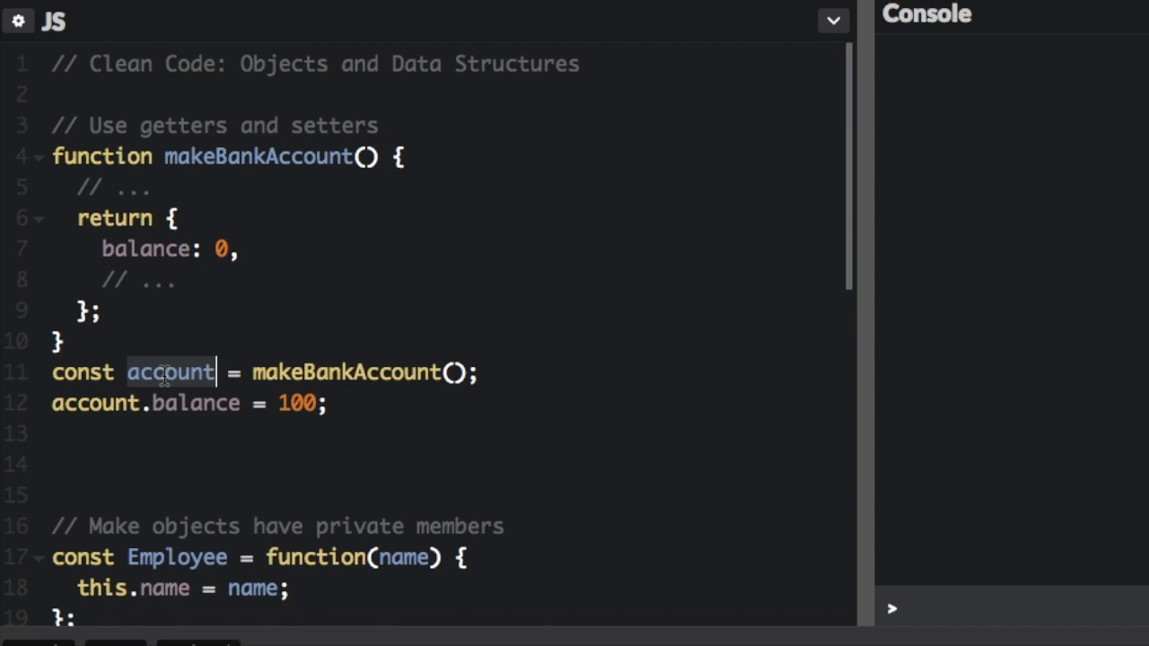
{"action": "mouse_move", "coordinate": [176, 346]}
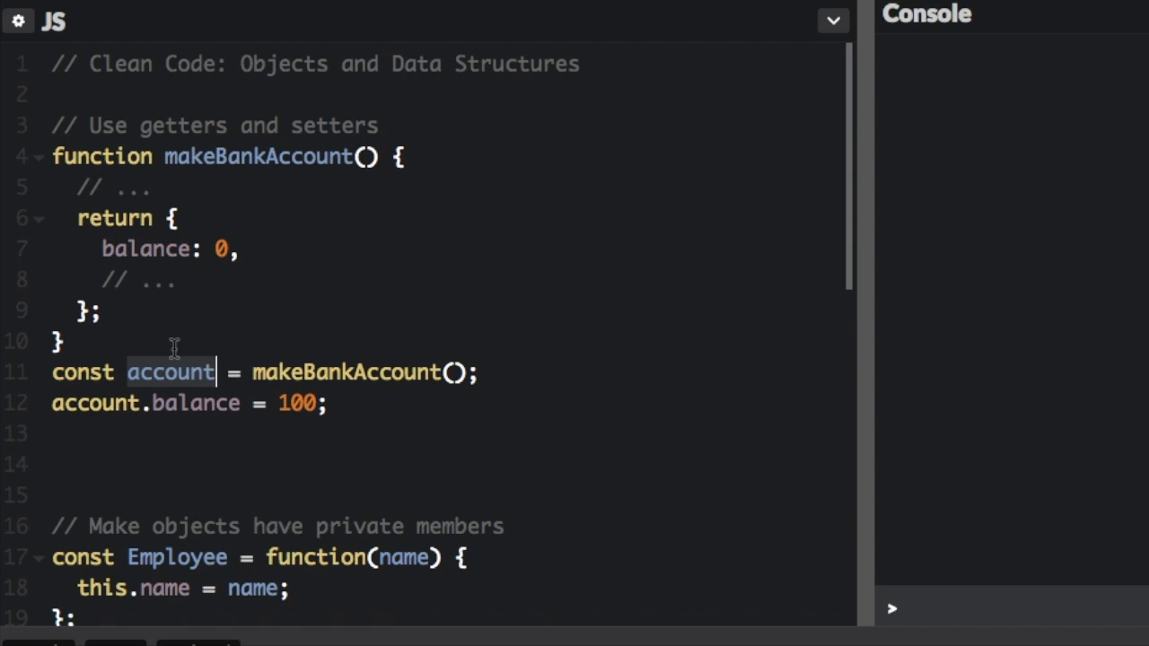
{"action": "left_click", "coordinate": [145, 249]}
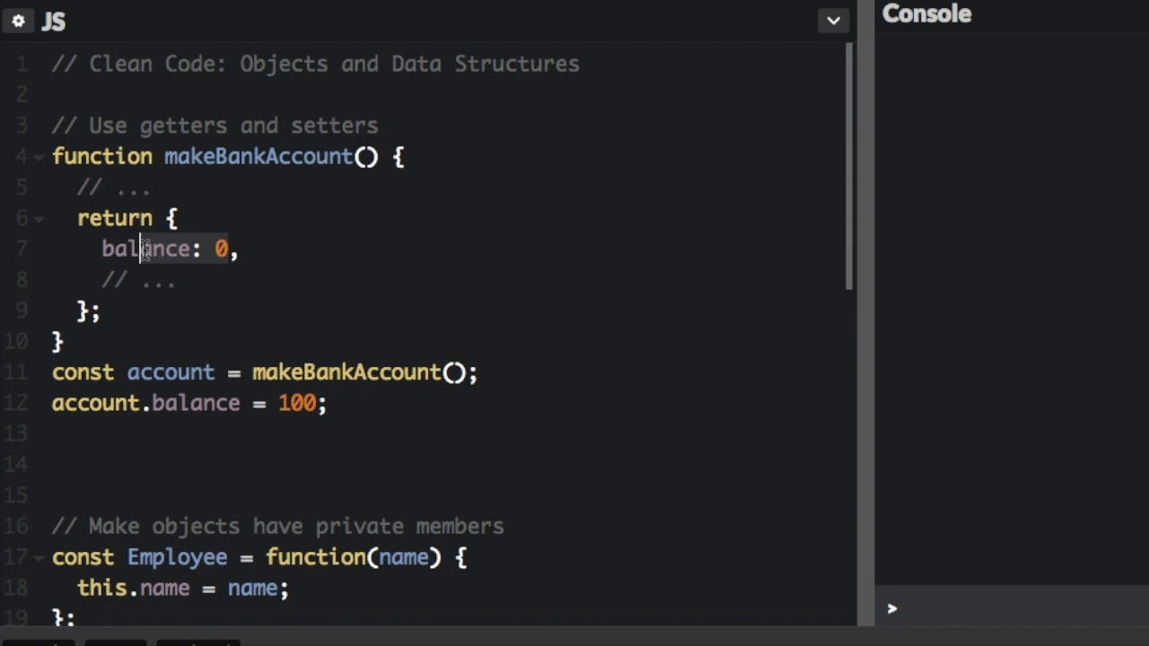
{"action": "double_click", "coordinate": [195, 403]}
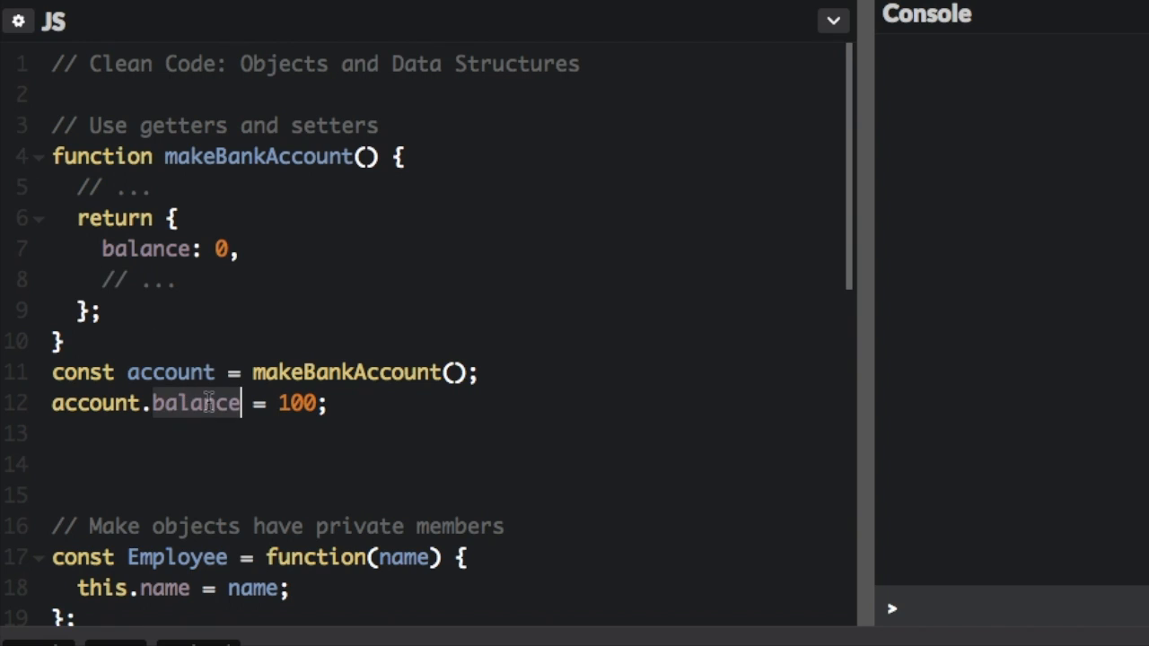
Step: Add console.log(account.balance) on a new line after the assignment
{"action": "left_click", "coordinate": [332, 403]}
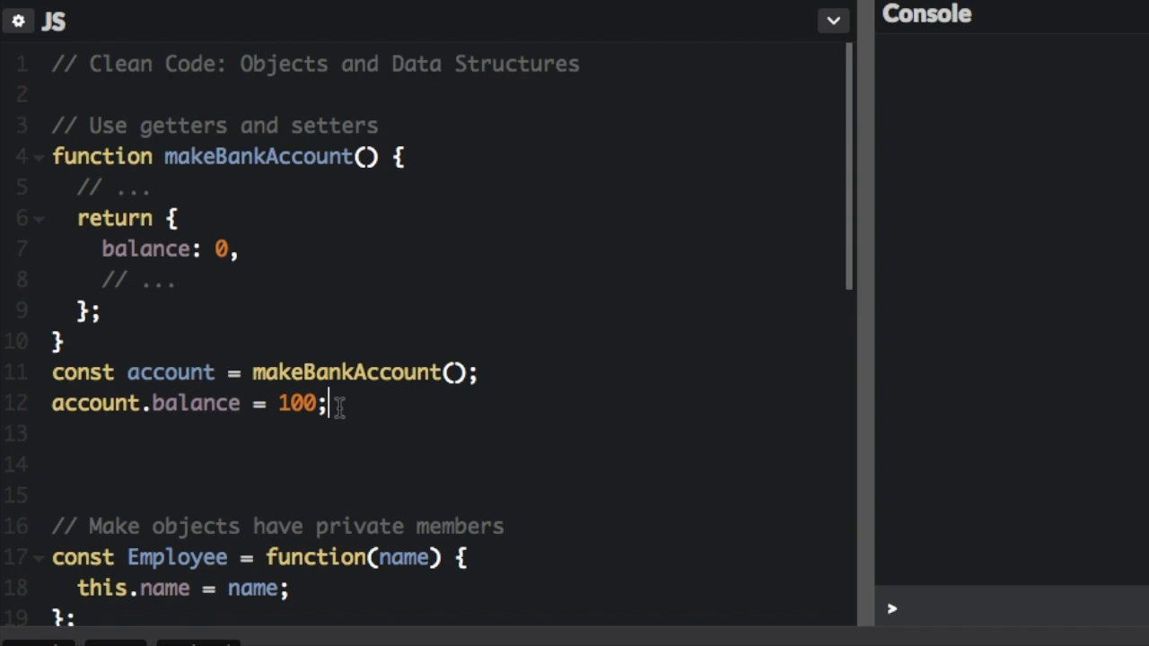
{"action": "type", "text": "consol"}
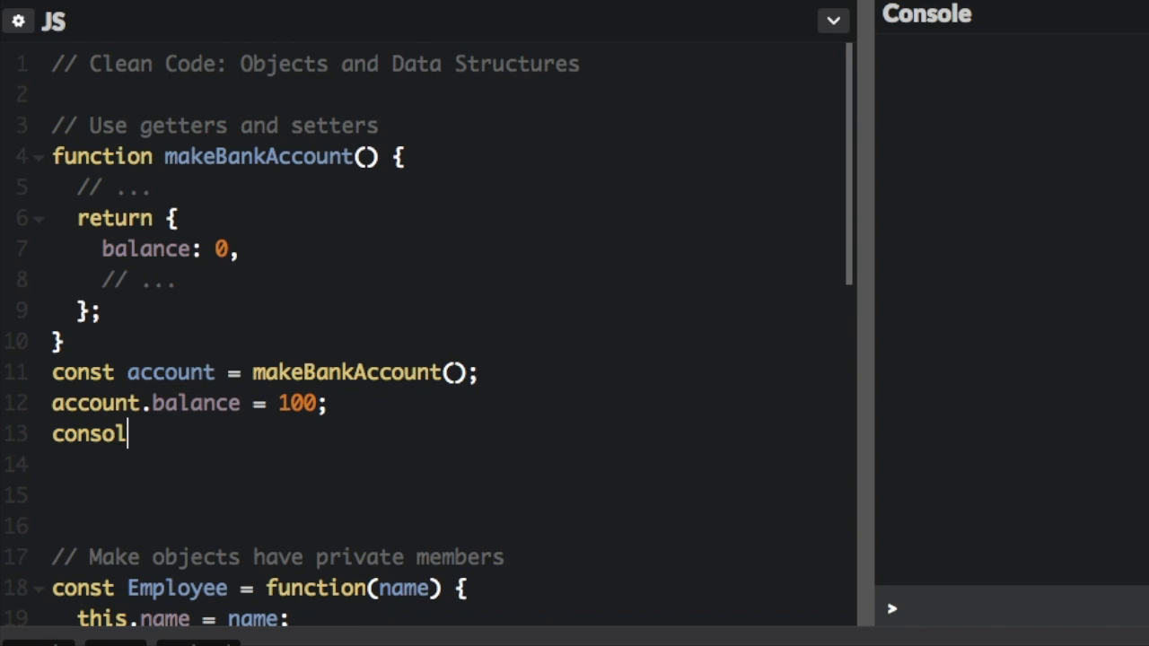
{"action": "type", "text": "e.log(account.balance);"}
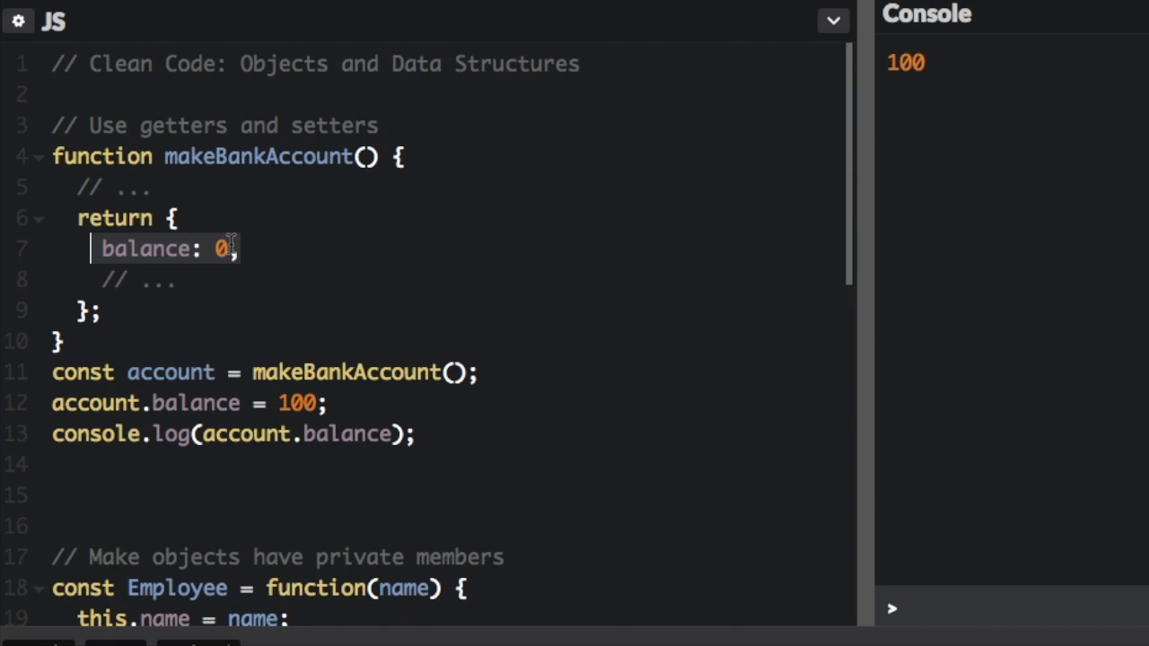
Step: Declare let balance = 0; inside makeBankAccount
{"action": "type", "text": "let ba"}
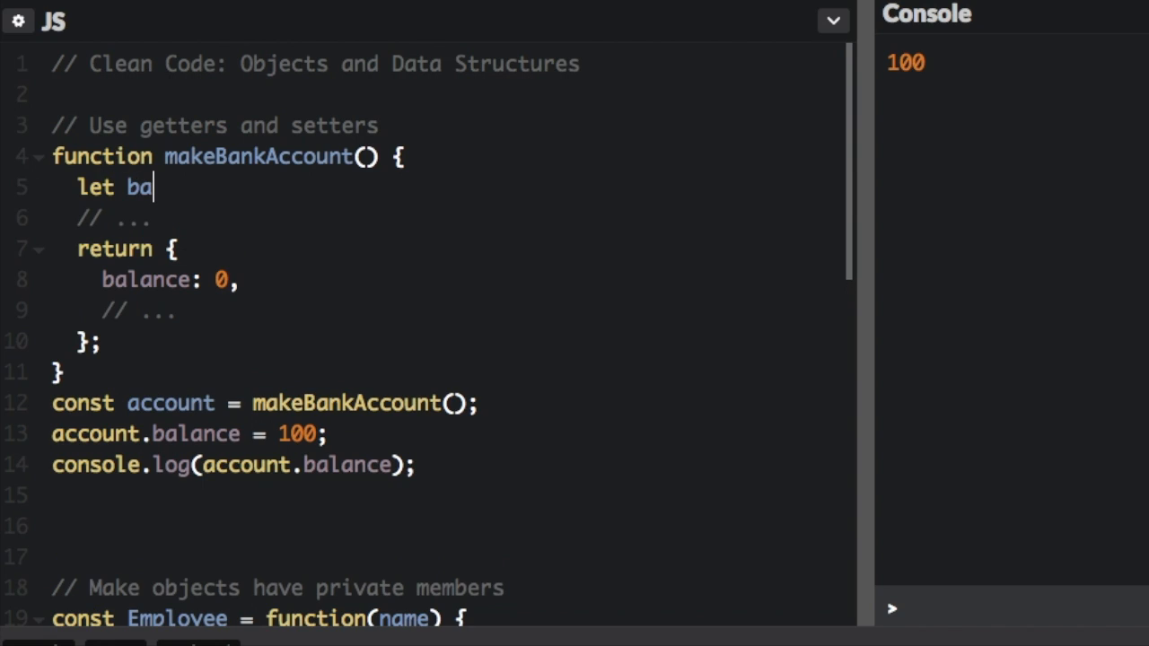
{"action": "type", "text": "lance"}
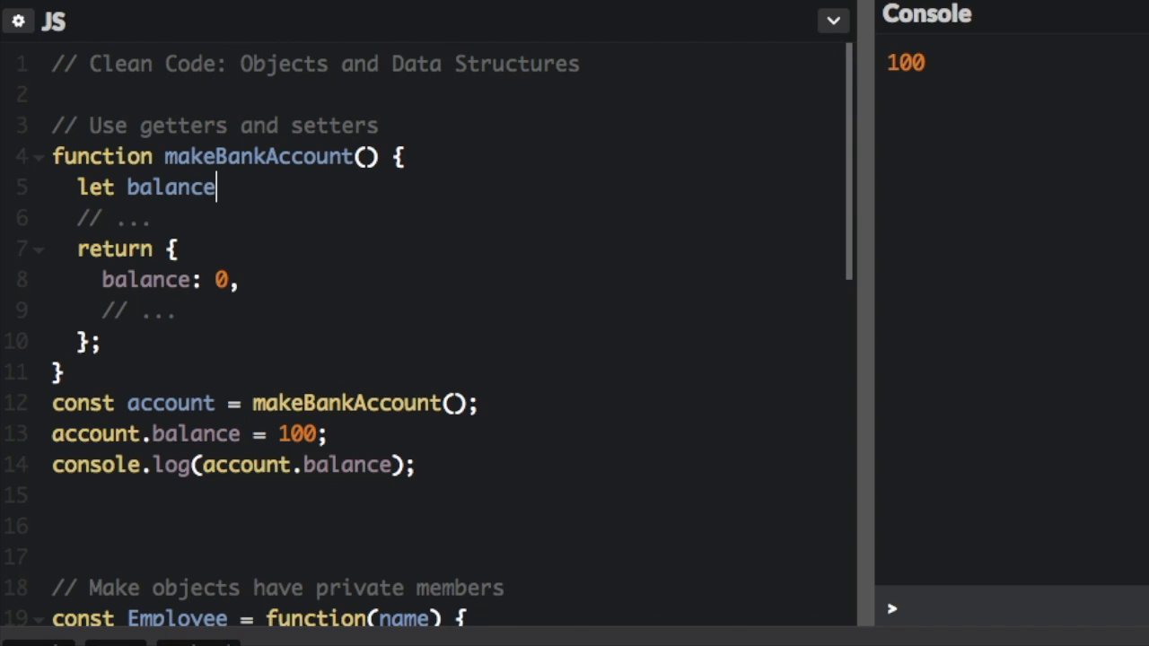
{"action": "type", "text": "= 0;"}
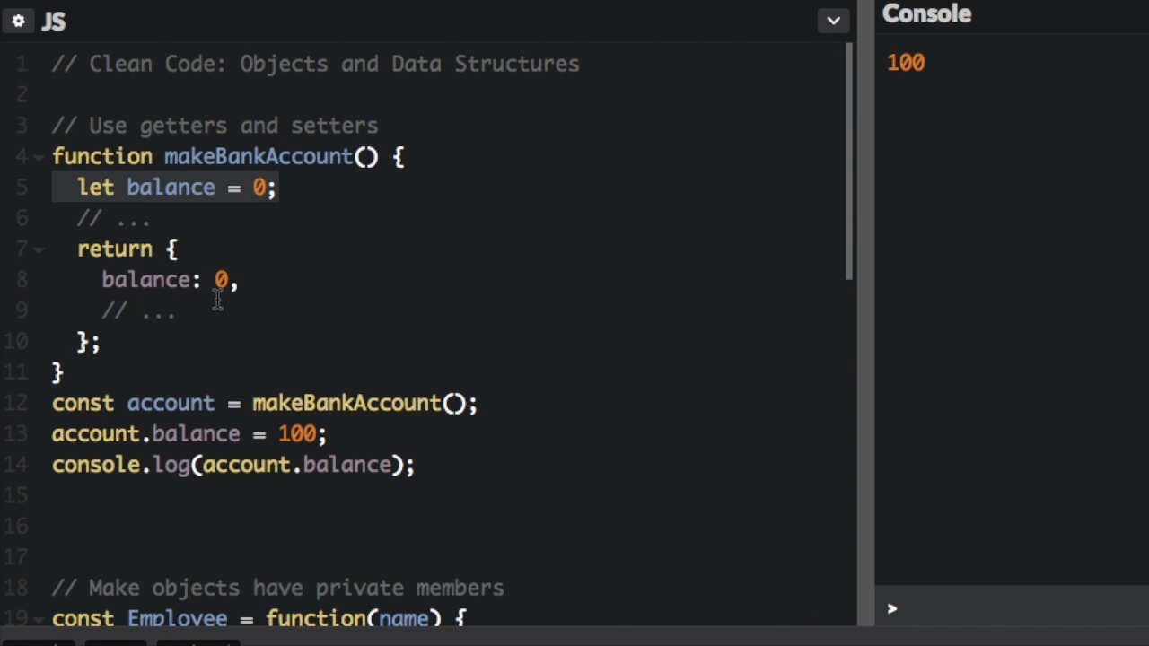
Step: Write getBalance() and begin setBalance(amo at the placeholder comment
{"action": "left_click", "coordinate": [281, 187]}
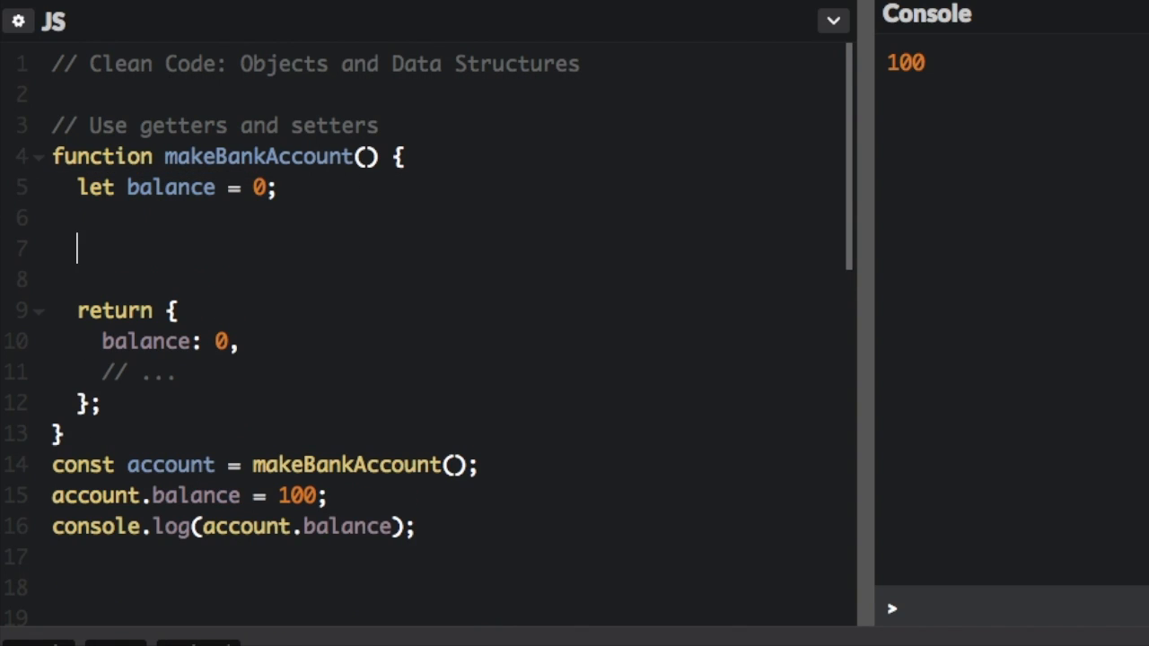
{"action": "type", "text": "function getBalance() {}"}
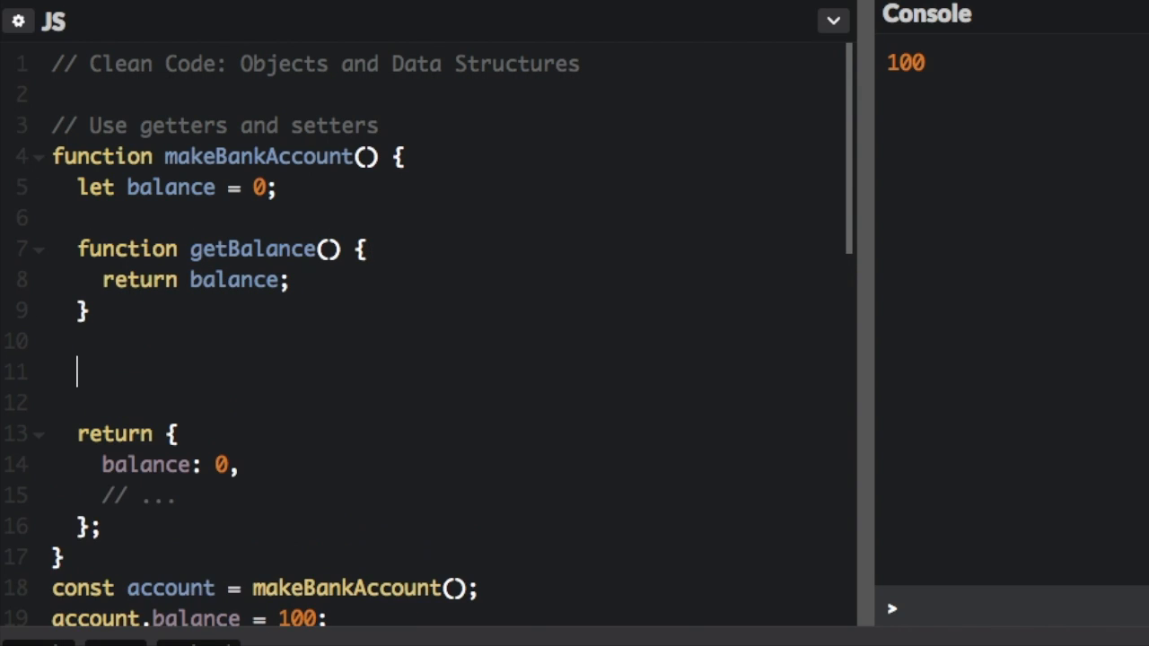
{"action": "type", "text": "function setBalance(amount) {"}
{"action": "type", "text": "balance = amount;"}
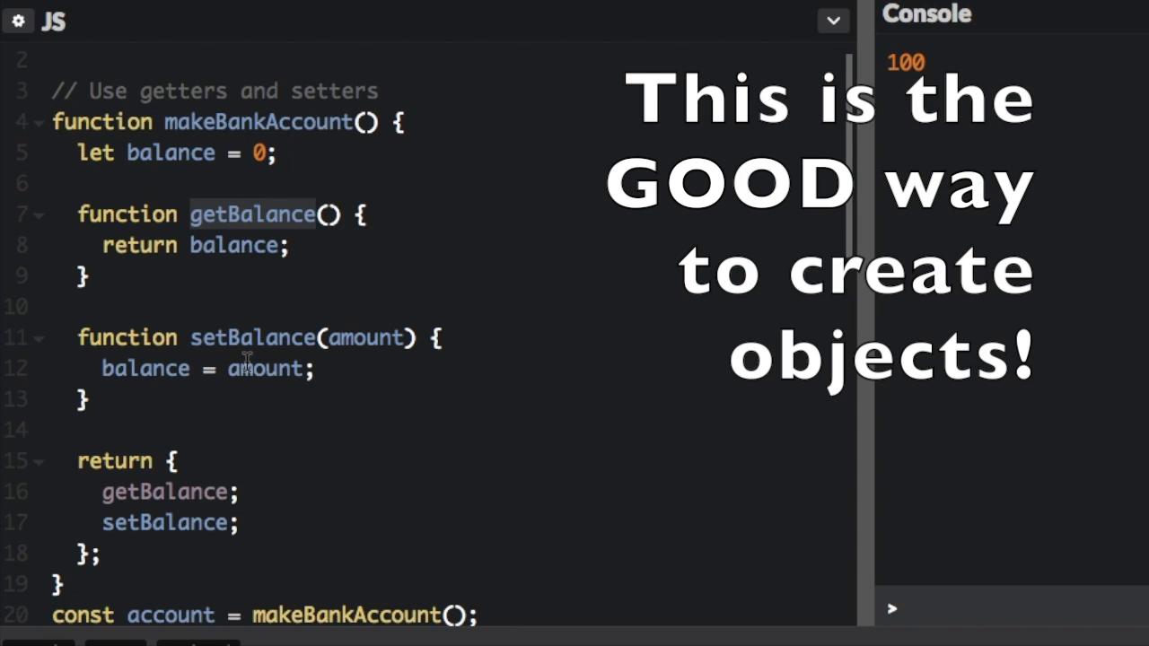
{"action": "double_click", "coordinate": [252, 337]}
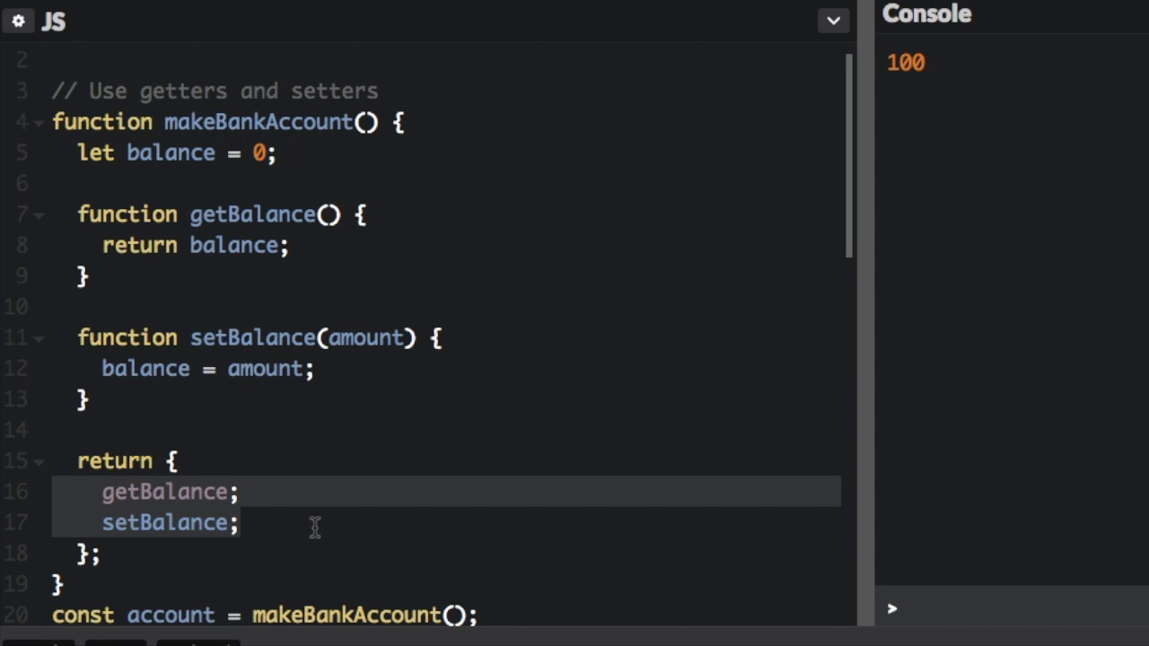
{"action": "mouse_move", "coordinate": [30, 508]}
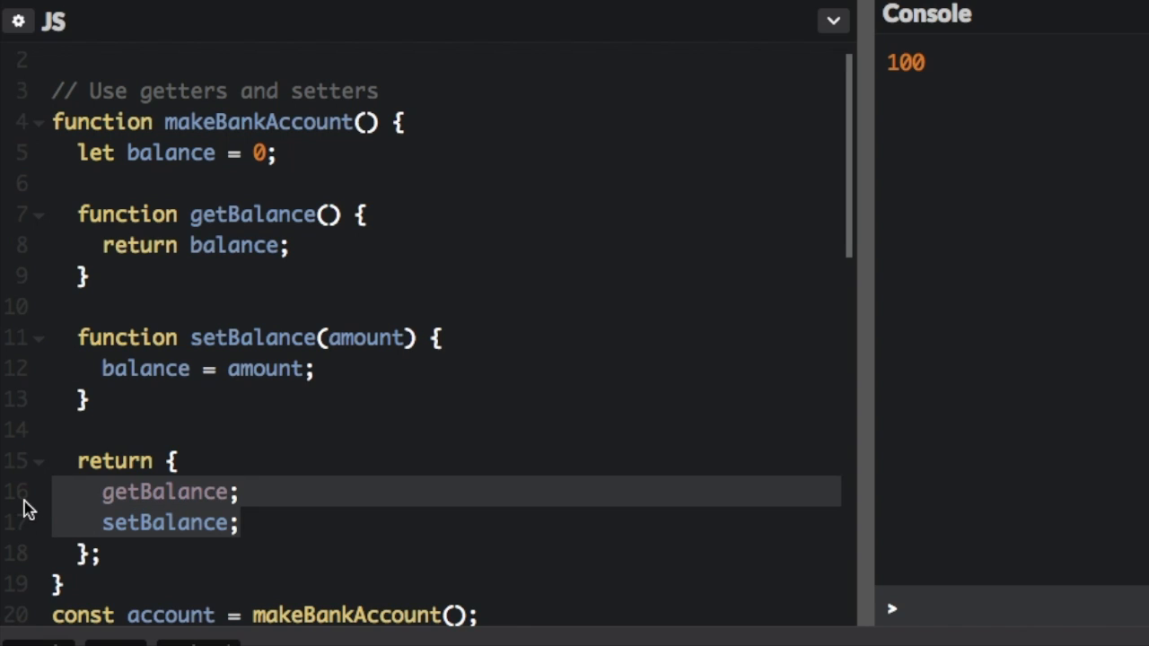
{"action": "mouse_move", "coordinate": [241, 223]}
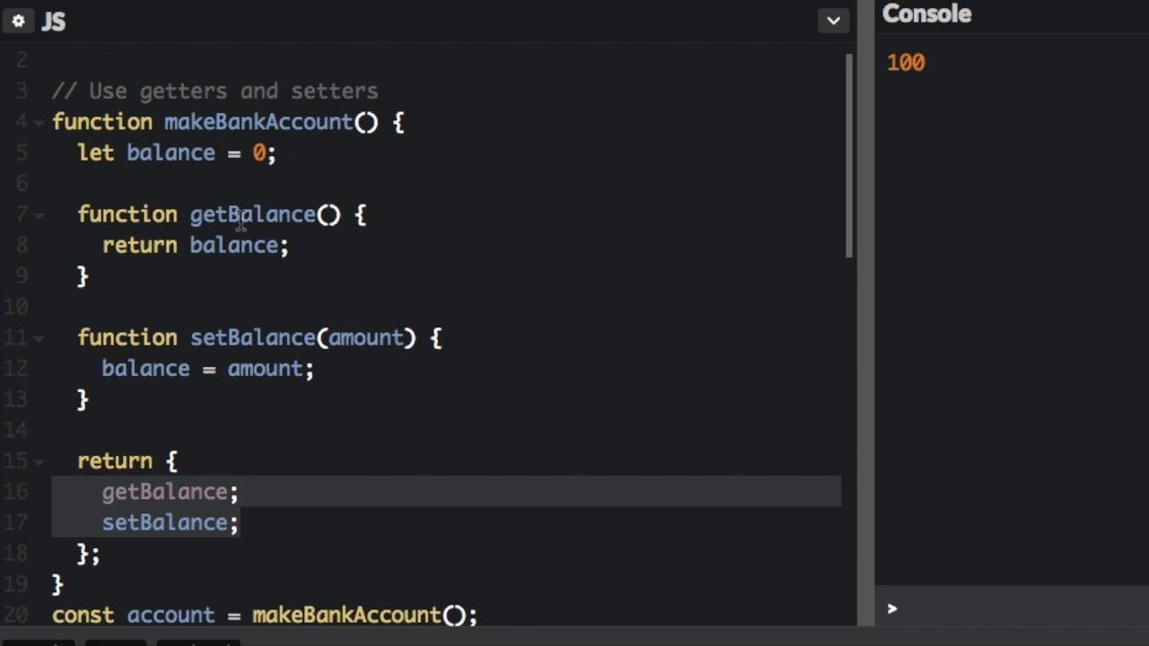
{"action": "double_click", "coordinate": [251, 214]}
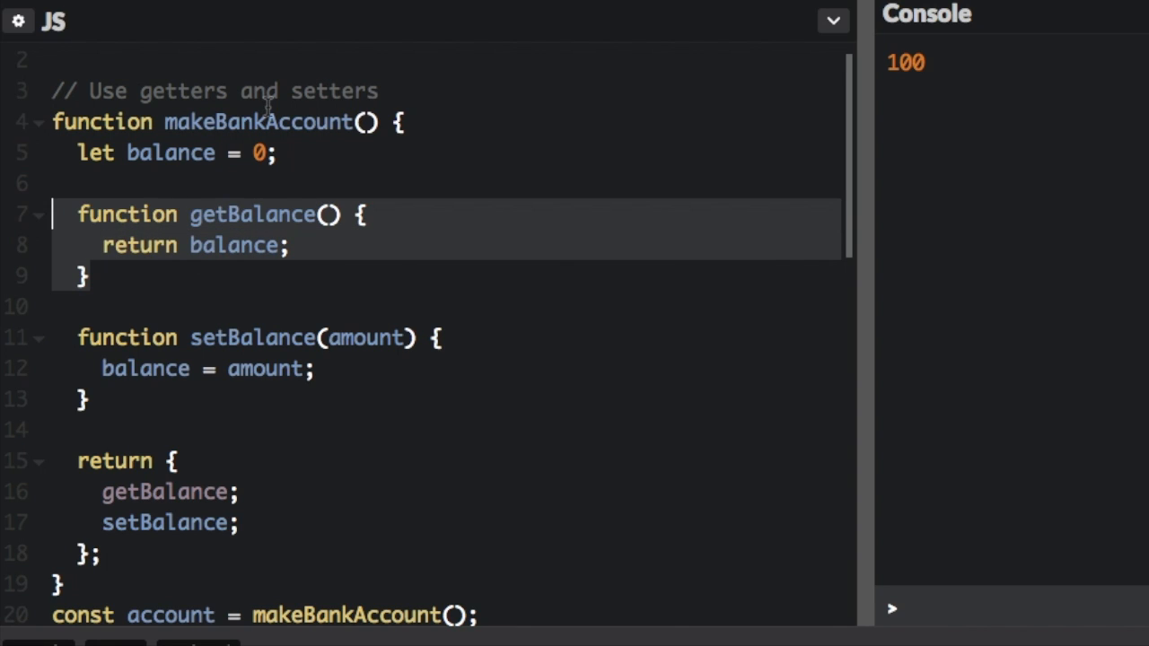
{"action": "double_click", "coordinate": [169, 152]}
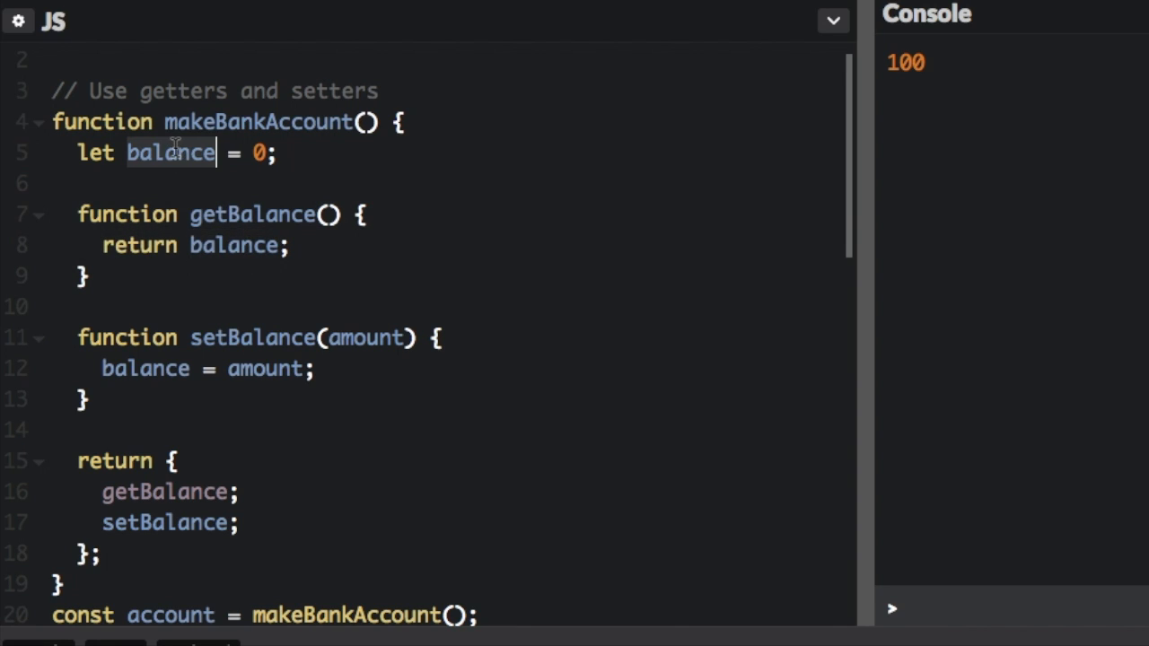
{"action": "left_click", "coordinate": [102, 339]}
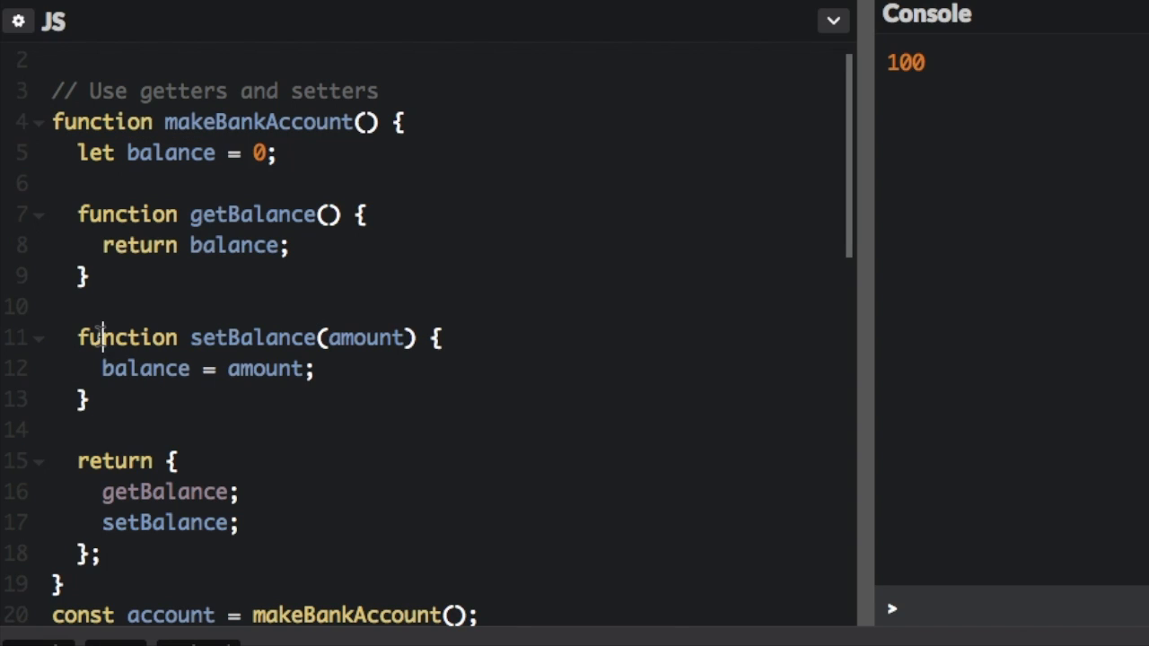
{"action": "double_click", "coordinate": [144, 369]}
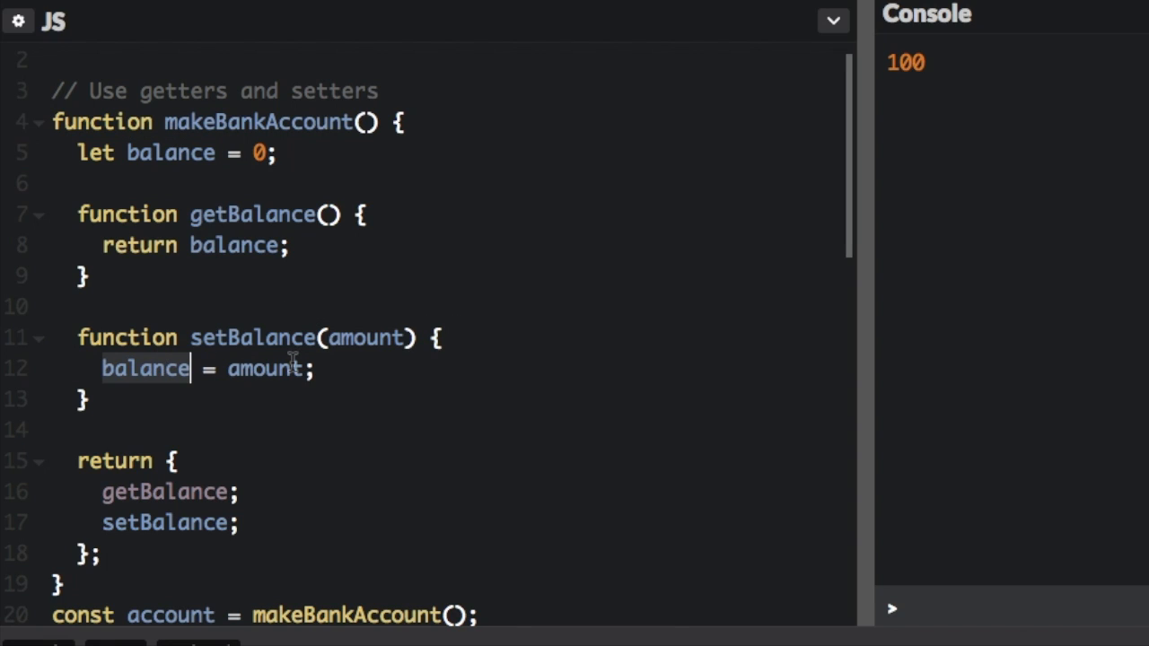
{"action": "scroll", "scroll_direction": "down", "scroll_amount": 3}
{"action": "type", "text": ","}
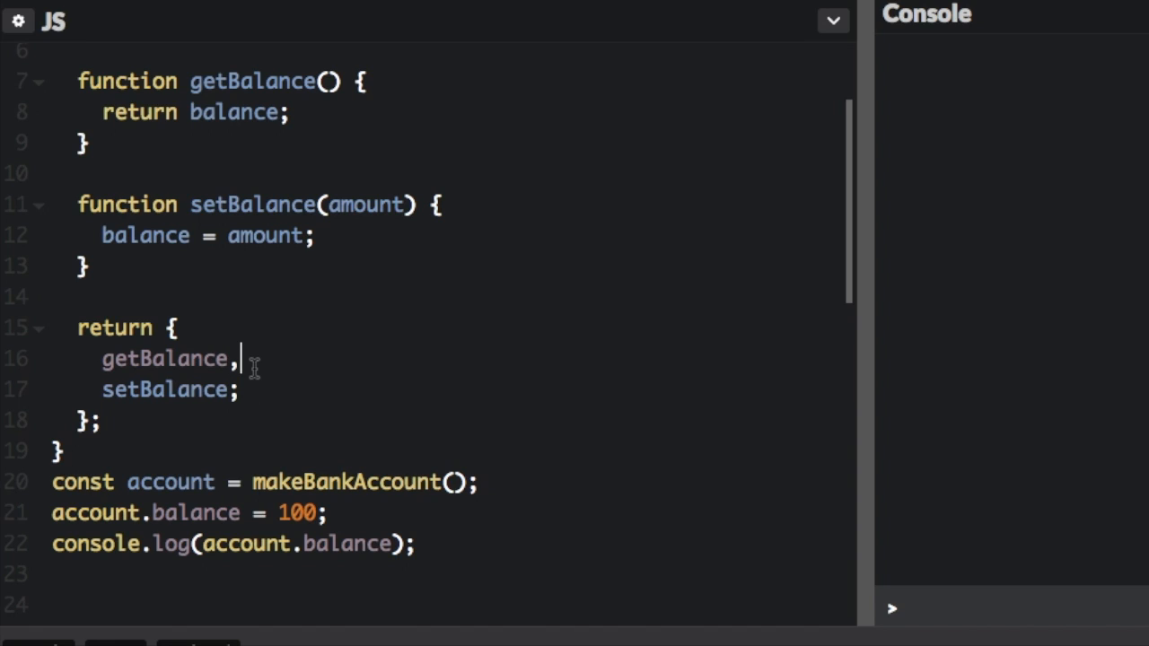
Step: Replace the balance assignment with a setBalance( call on account
{"action": "key", "text": "BackSpace"}
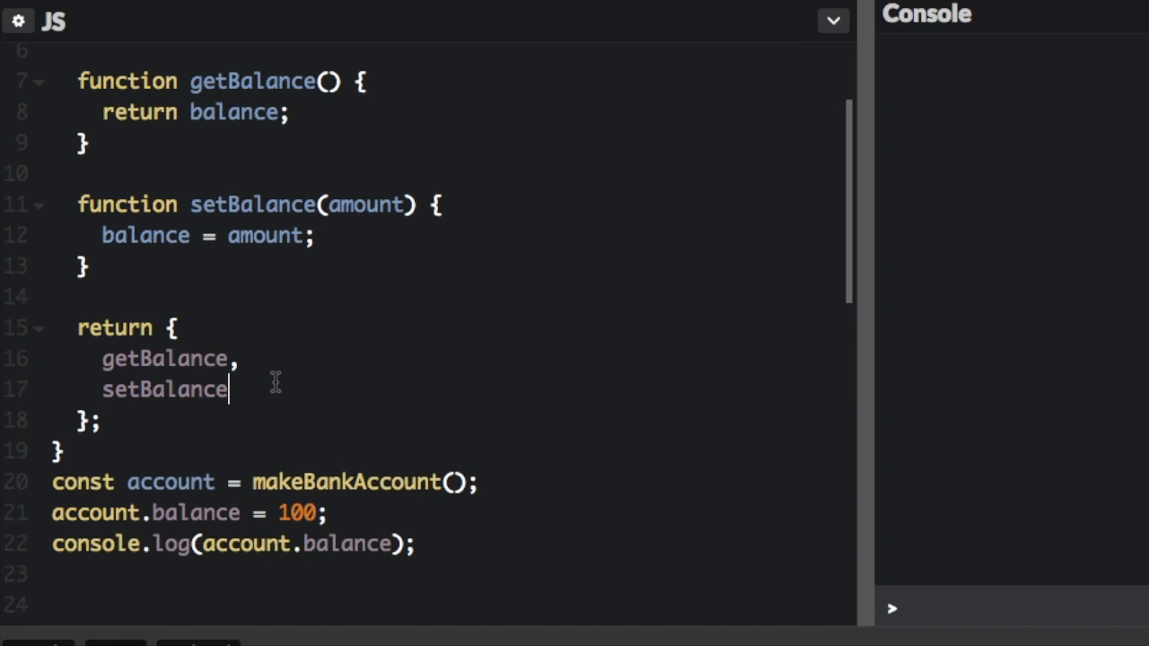
{"action": "mouse_move", "coordinate": [362, 447]}
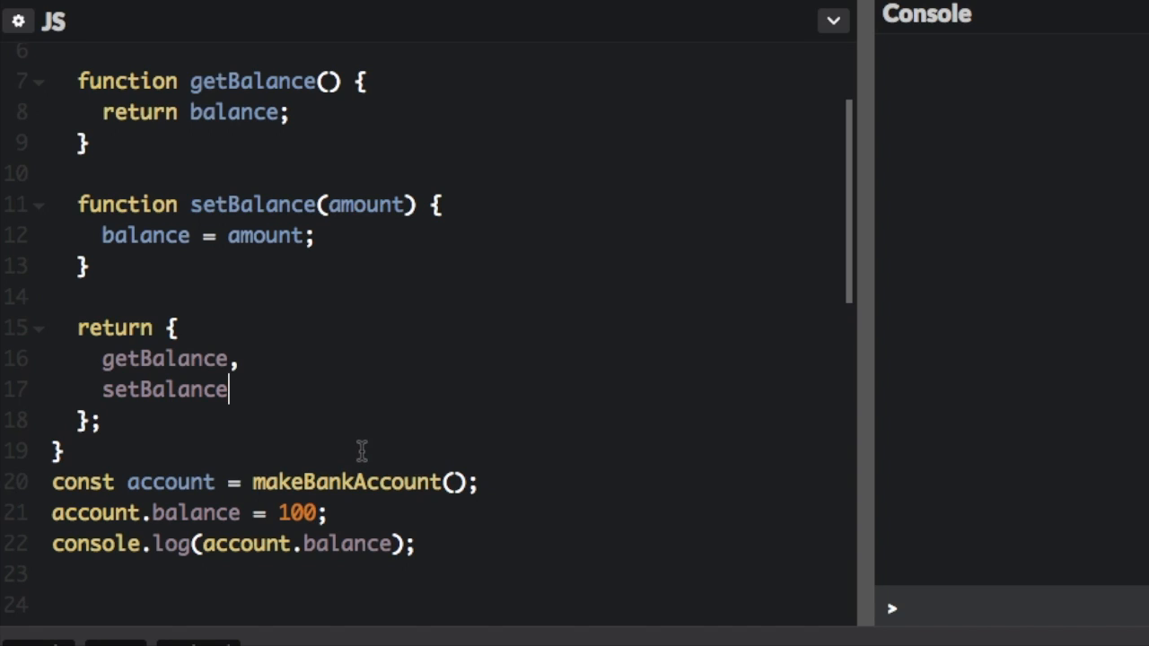
{"action": "double_click", "coordinate": [194, 513]}
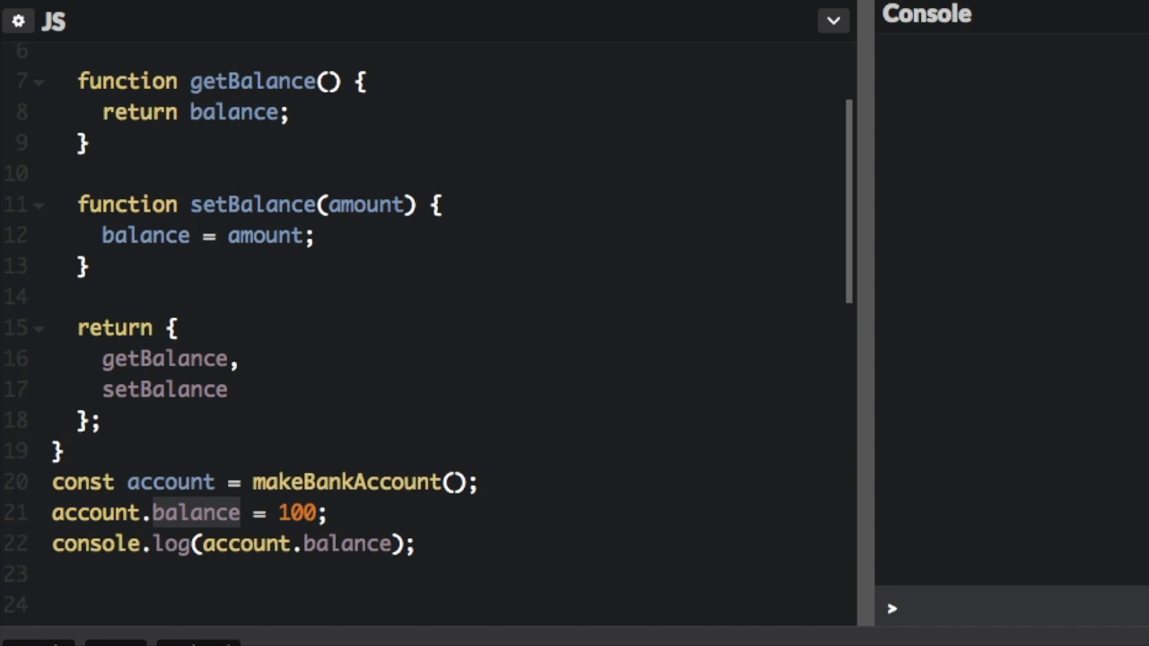
{"action": "type", "text": "setBalanc"}
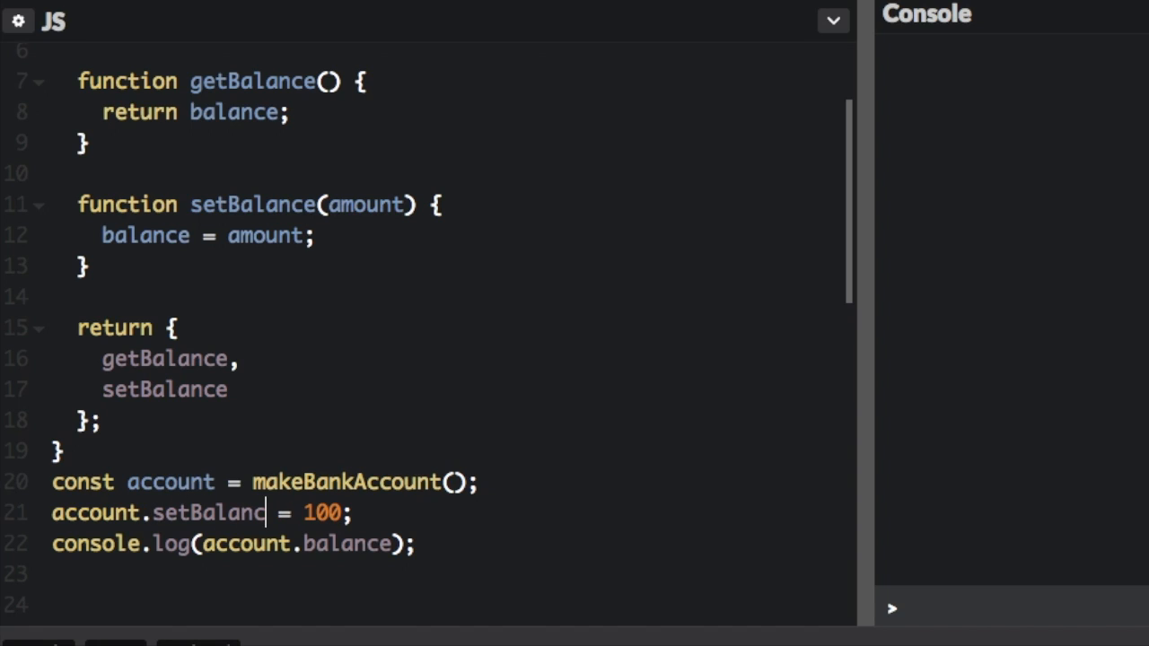
{"action": "type", "text": "e"}
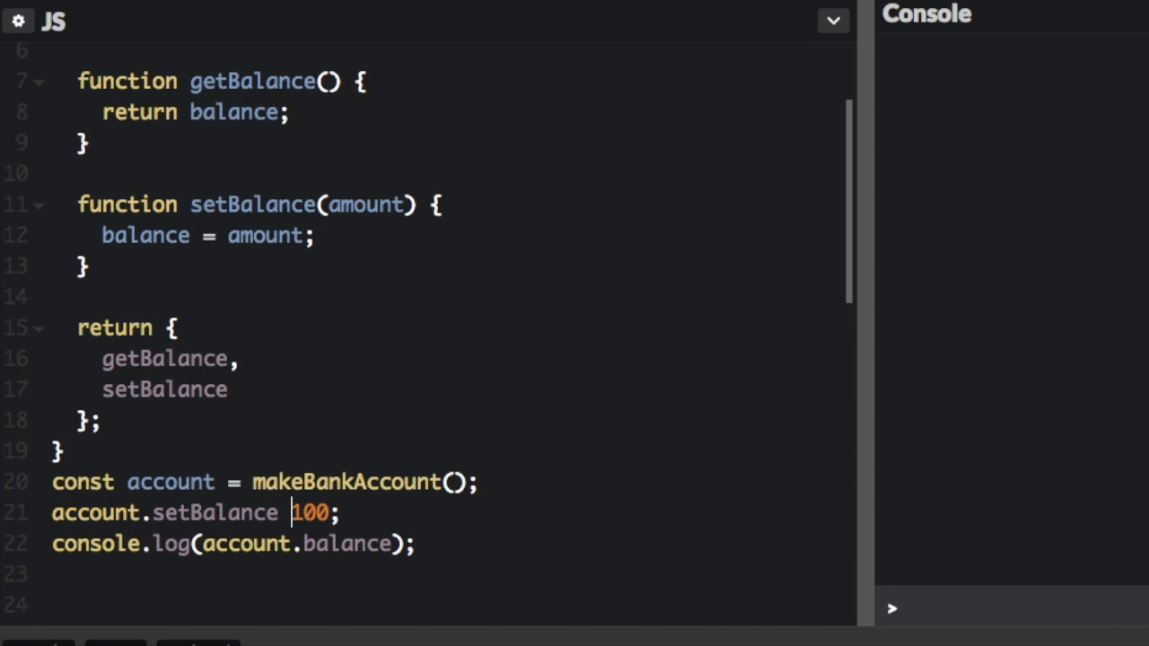
{"action": "type", "text": "("}
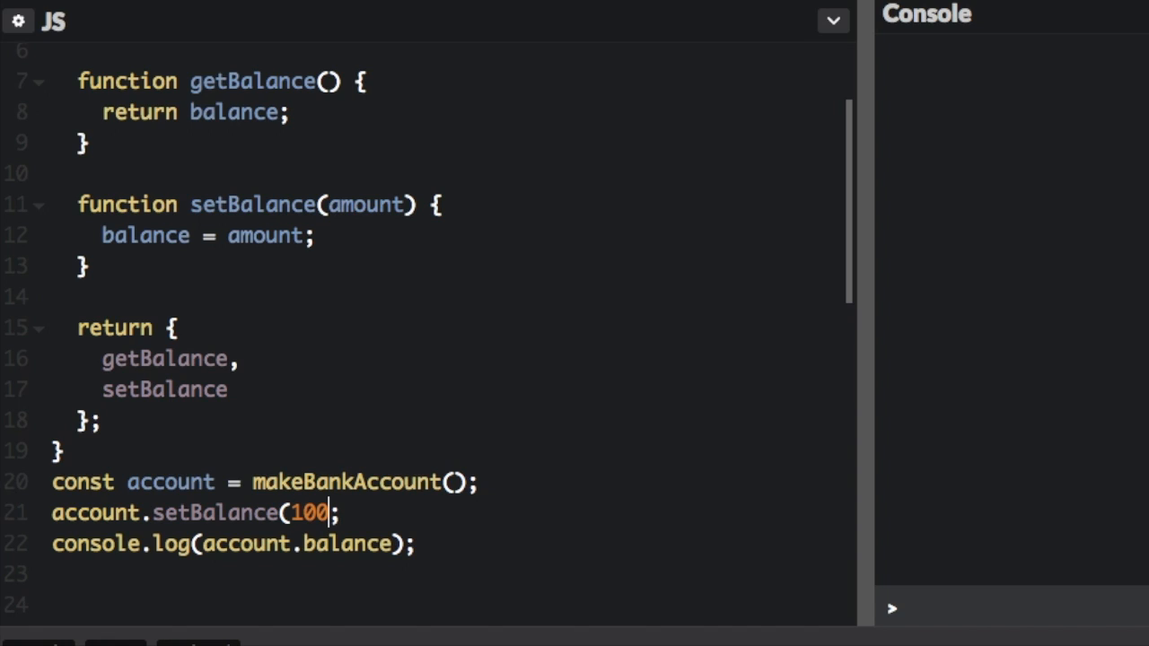
Step: Change the logged property to getBalance and confirm the console prints 100
{"action": "double_click", "coordinate": [349, 544]}
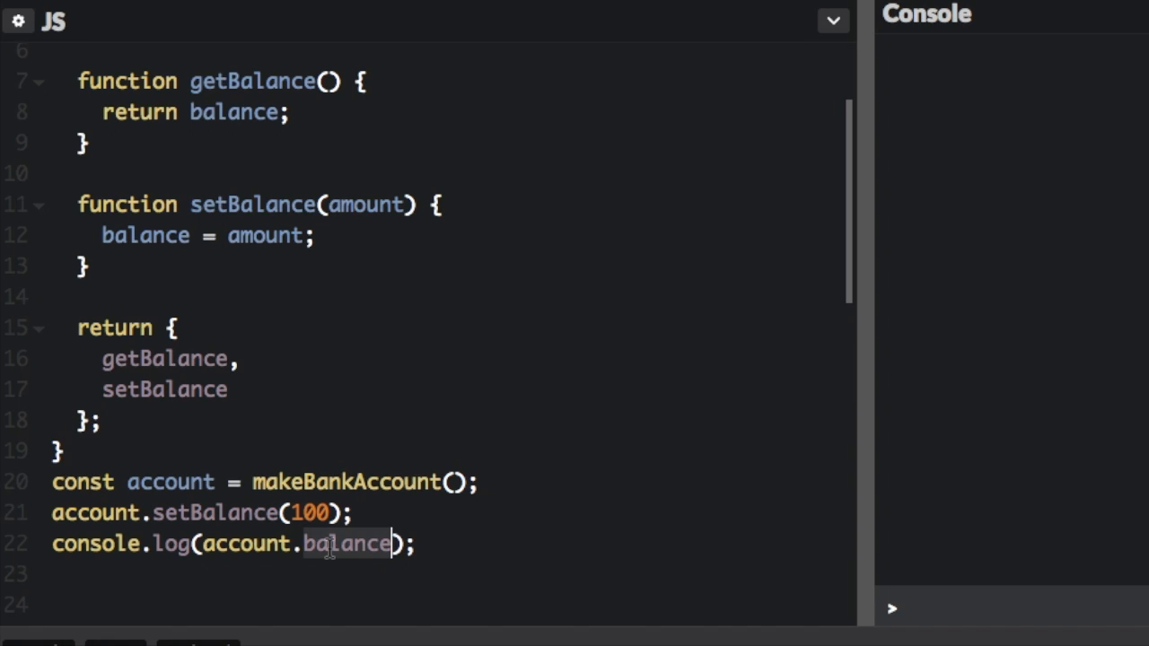
{"action": "type", "text": "getBal"}
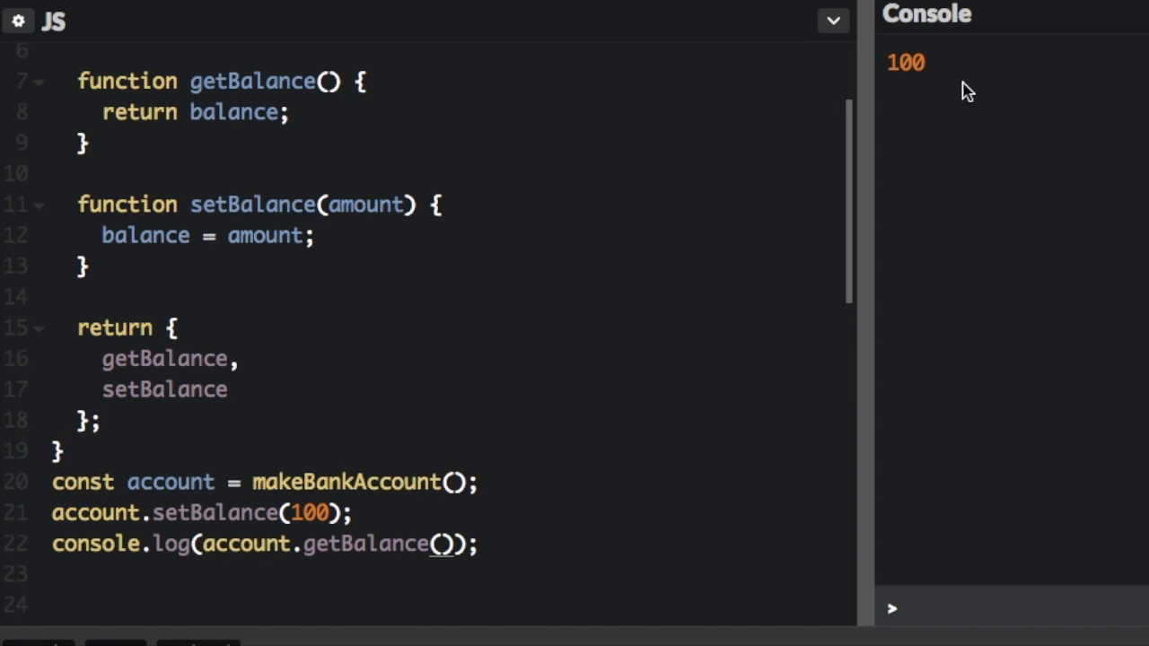
{"action": "double_click", "coordinate": [909, 61]}
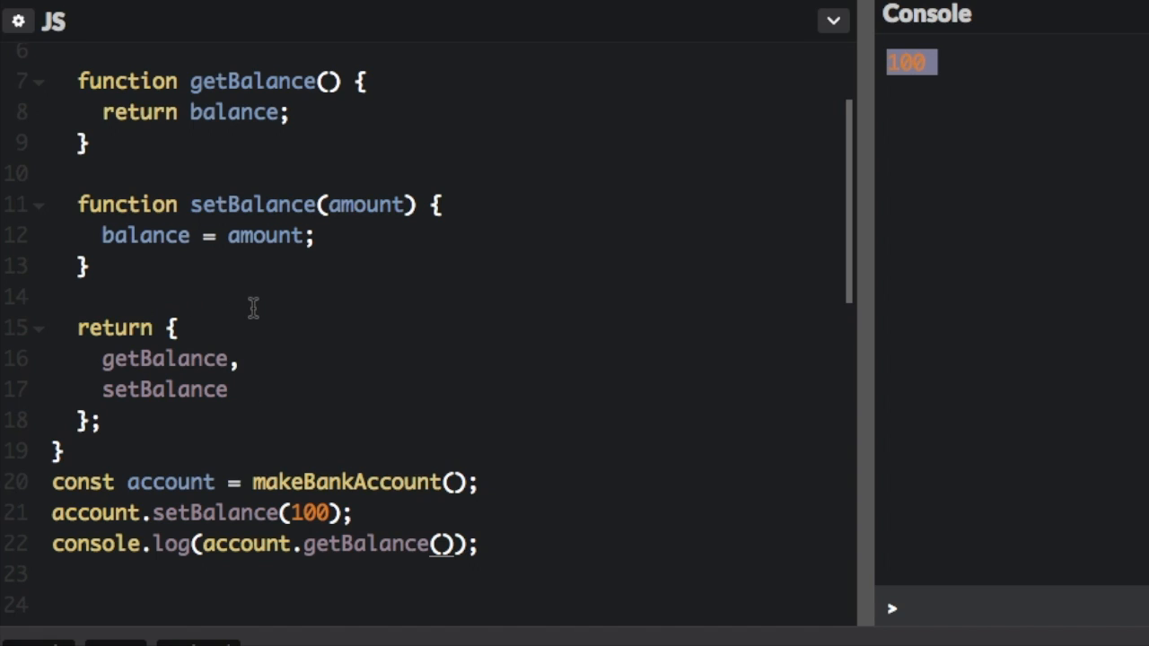
{"action": "scroll", "scroll_direction": "down", "scroll_amount": 3}
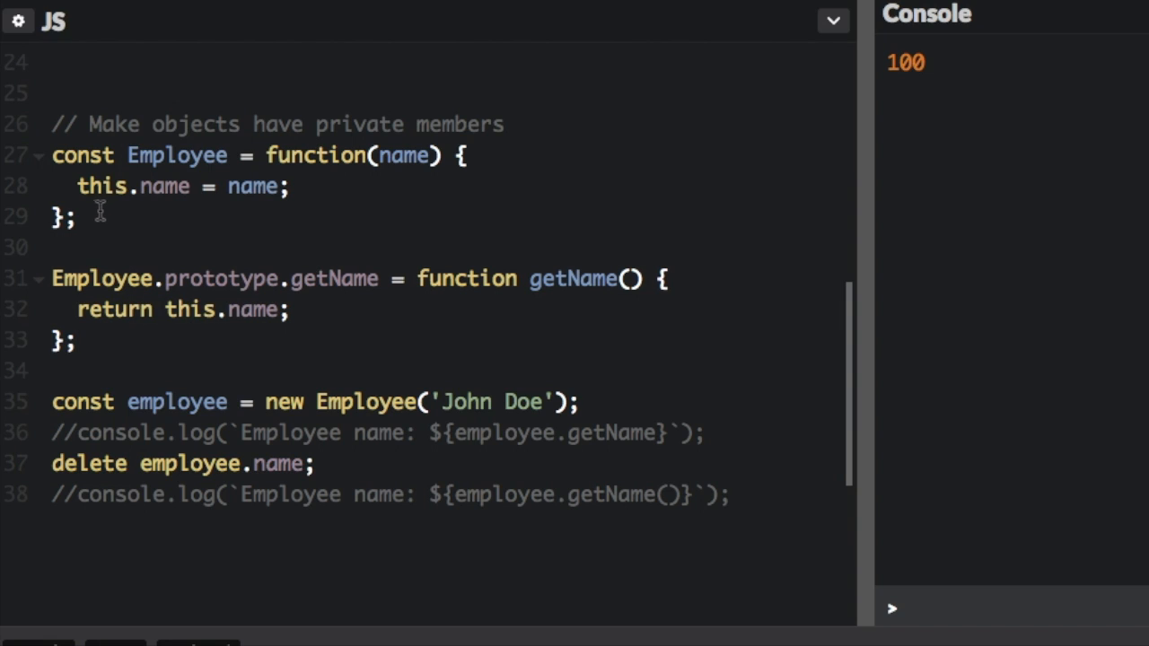
{"action": "double_click", "coordinate": [220, 278]}
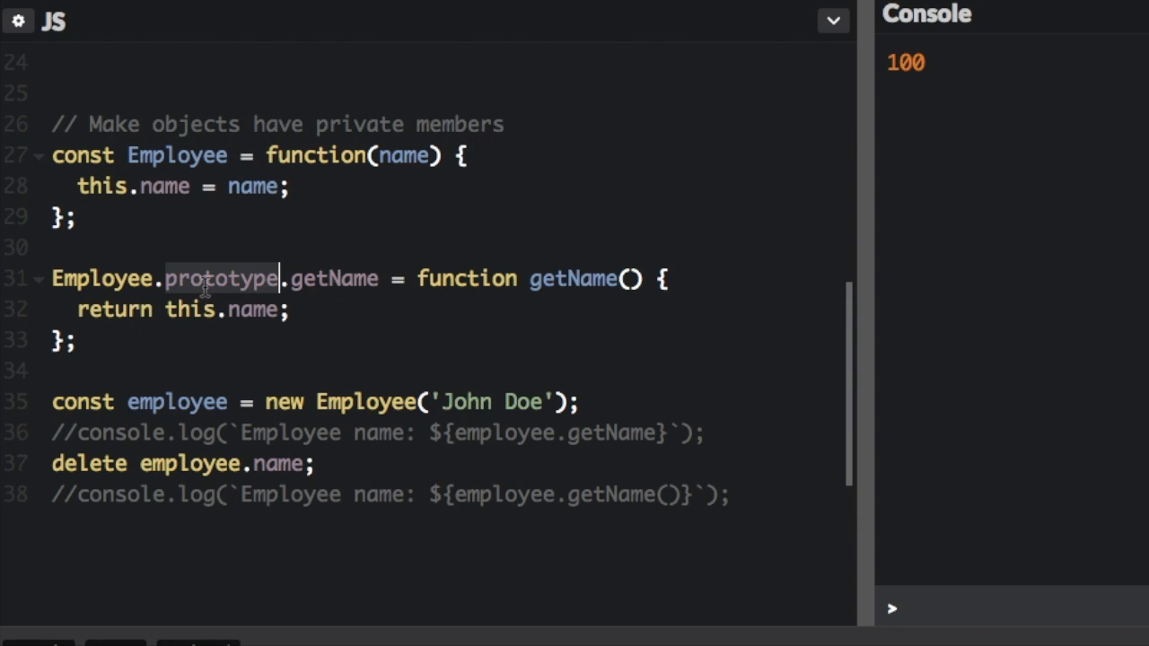
{"action": "double_click", "coordinate": [335, 278]}
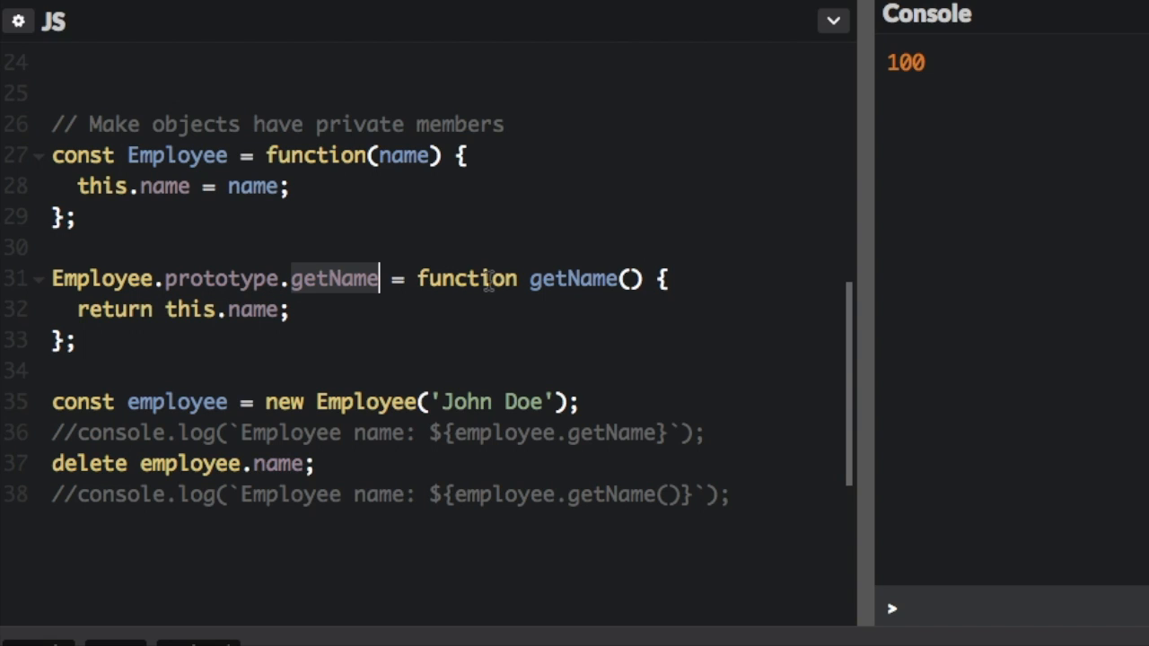
{"action": "left_click", "coordinate": [261, 309]}
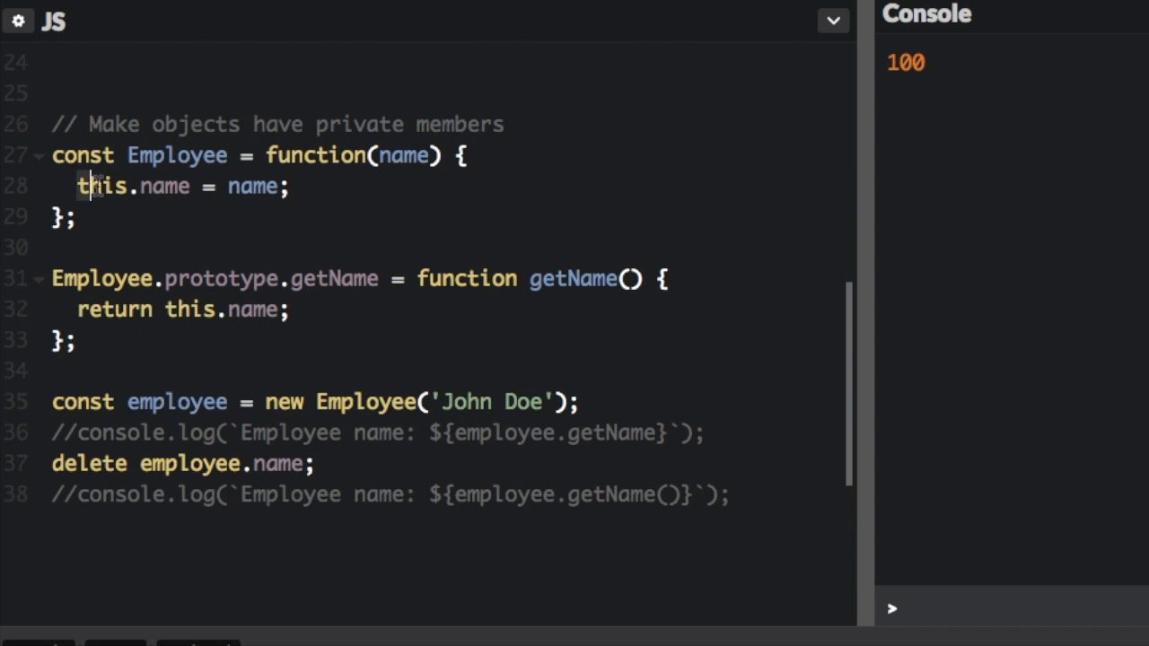
{"action": "double_click", "coordinate": [163, 186]}
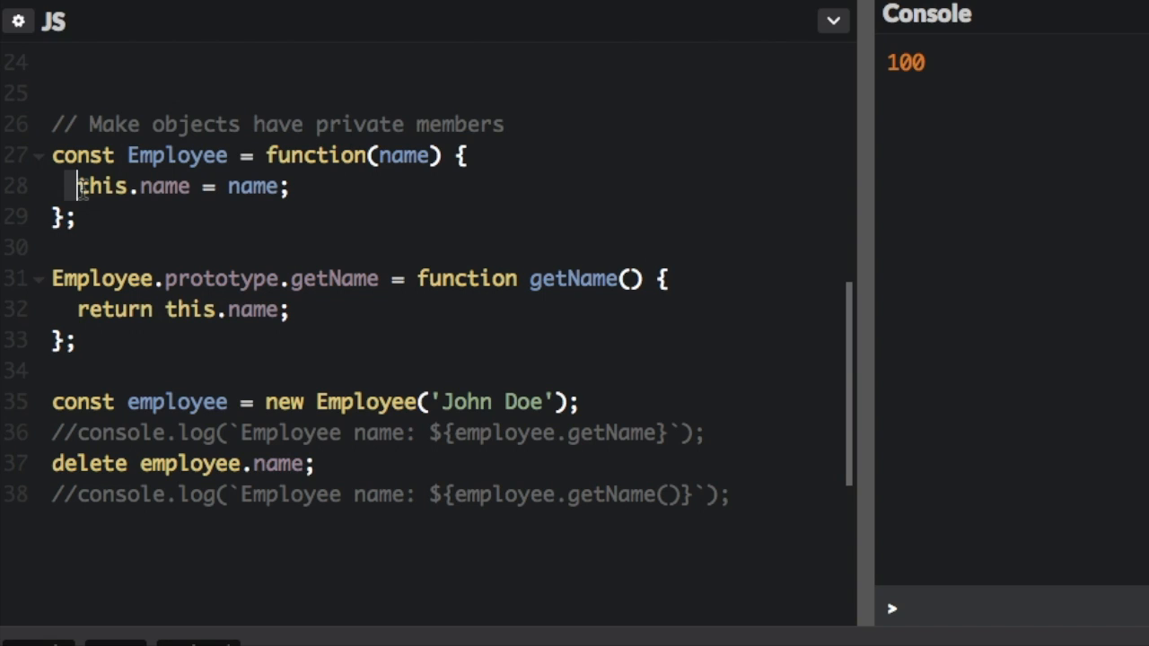
{"action": "left_click_drag", "start_coordinate": [76, 186], "coordinate": [280, 186]}
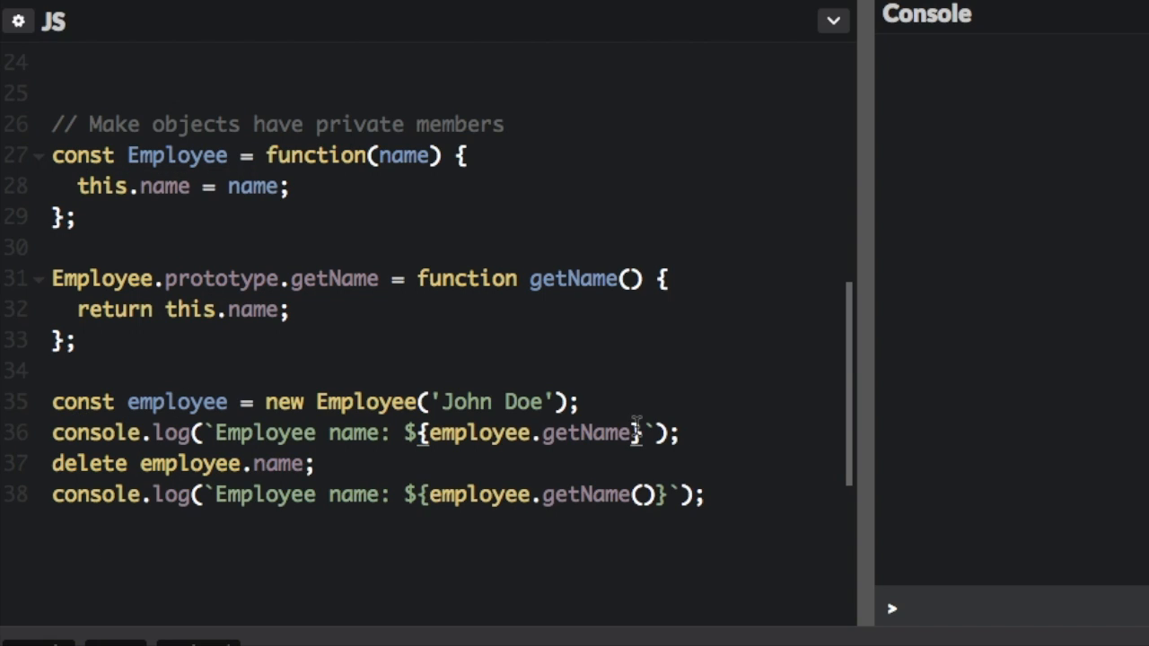
Step: Add parentheses to the first getName log call and check the console output
{"action": "type", "text": "()}"}
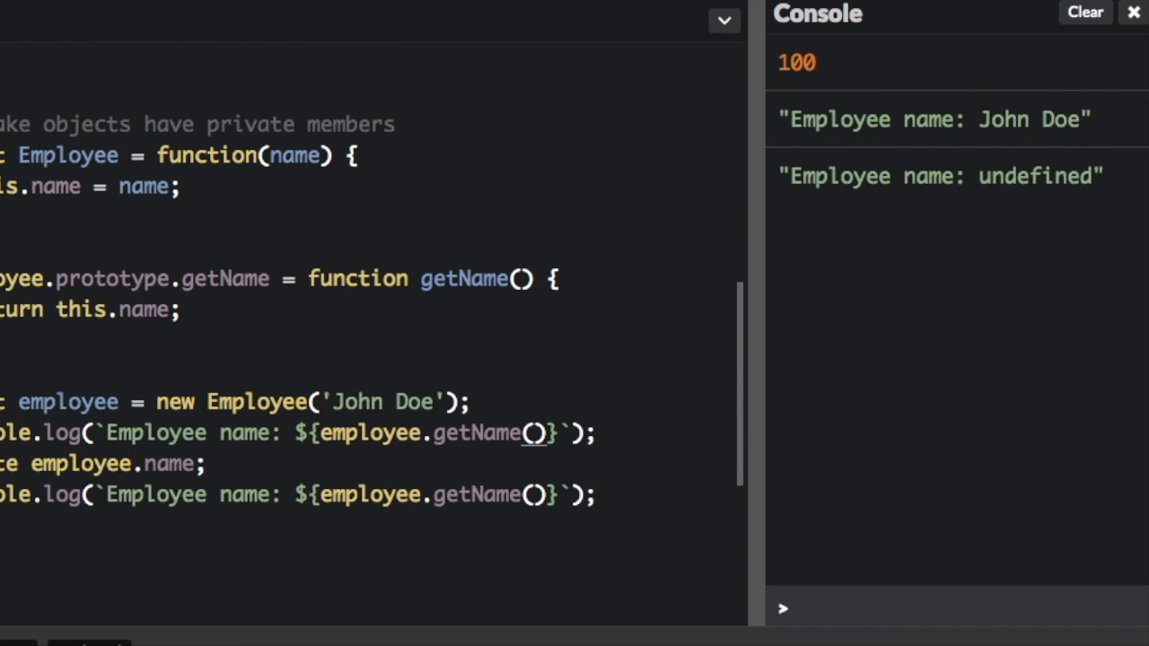
{"action": "mouse_move", "coordinate": [816, 175]}
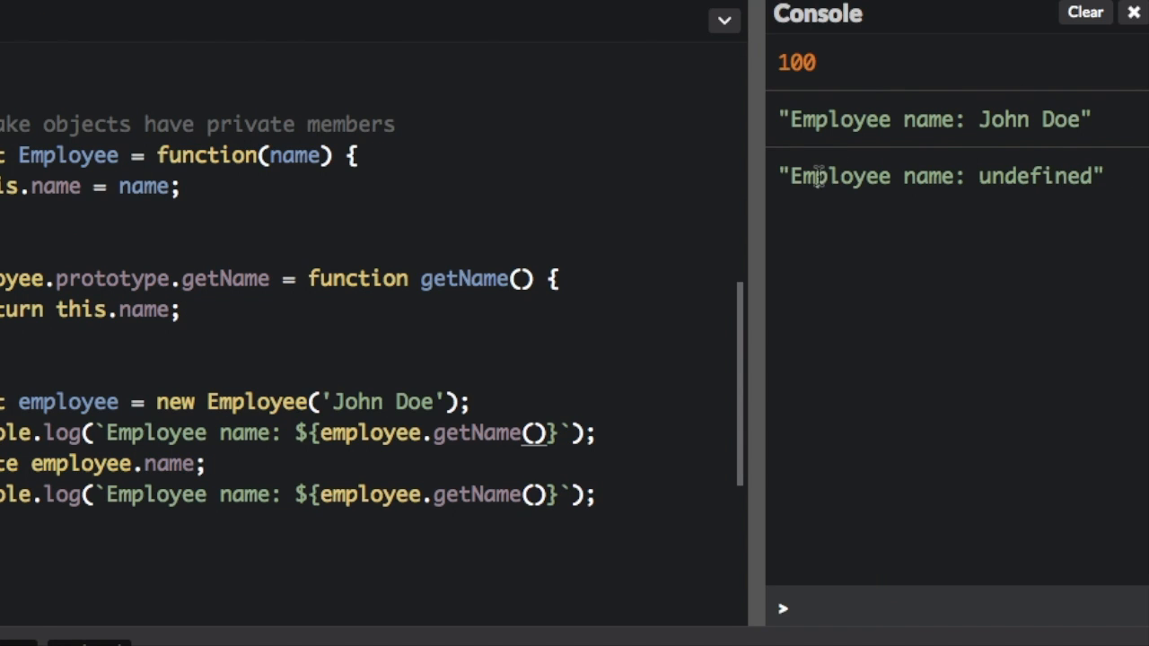
{"action": "left_click_drag", "start_coordinate": [817, 176], "coordinate": [1077, 176]}
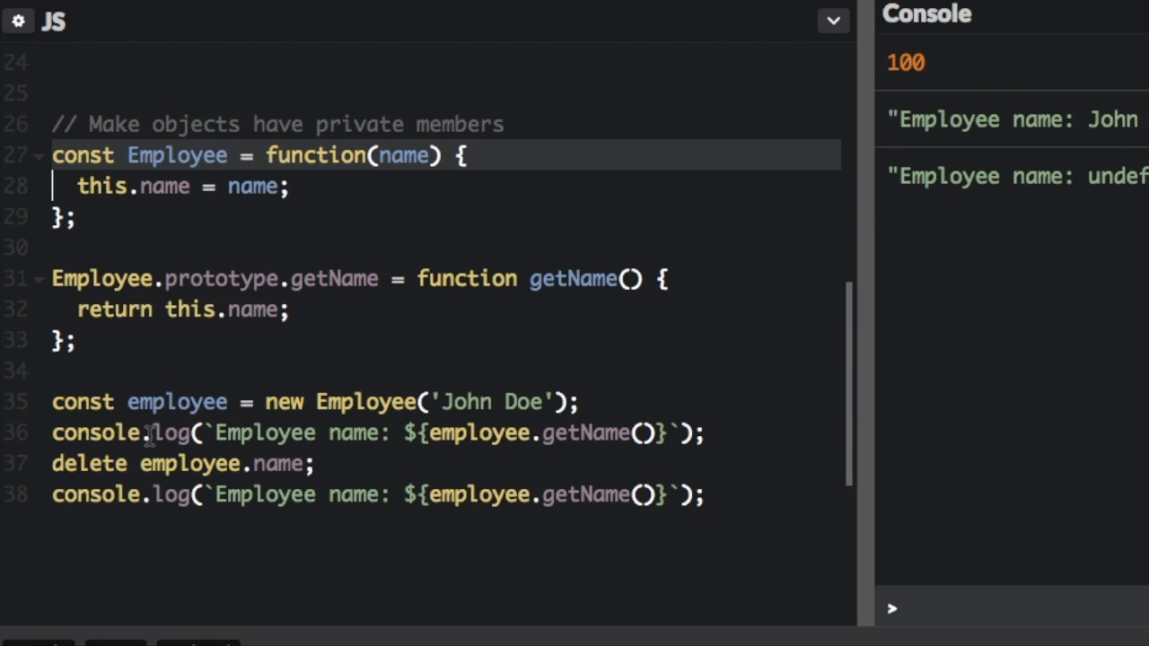
{"action": "mouse_move", "coordinate": [215, 433]}
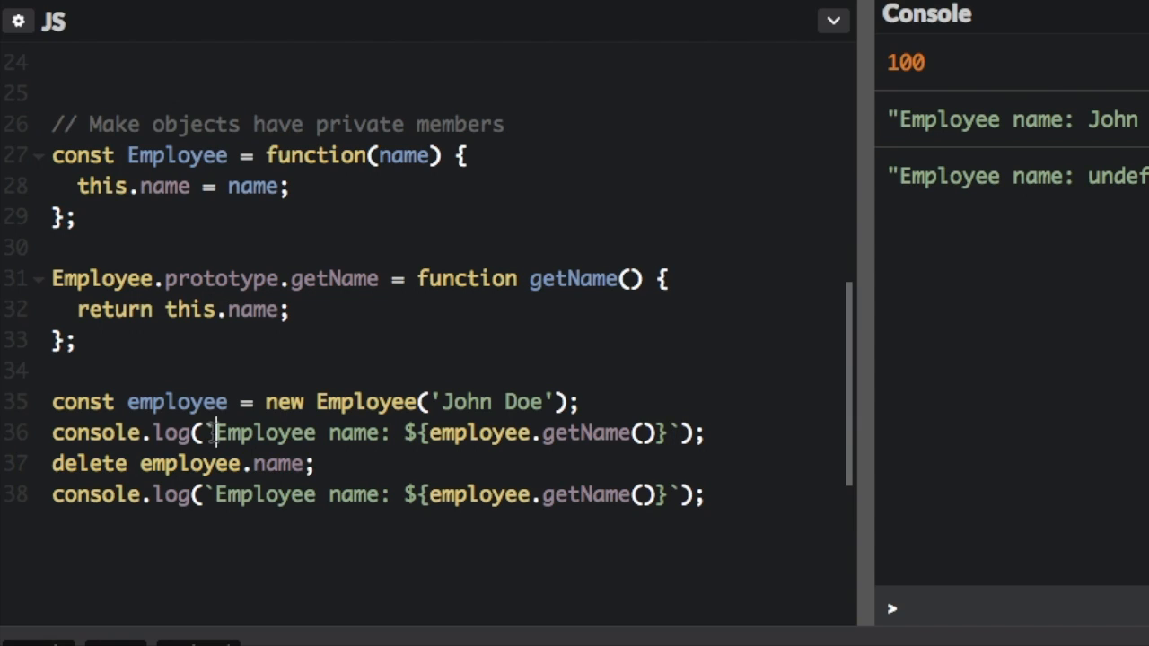
{"action": "left_click", "coordinate": [434, 434]}
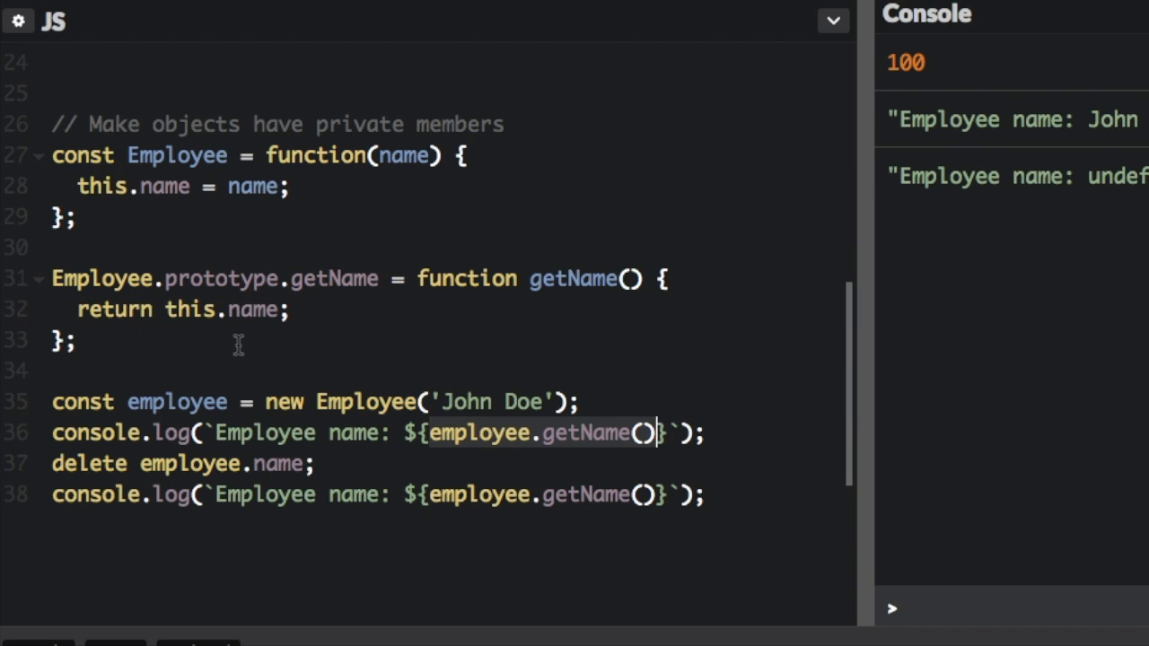
{"action": "mouse_move", "coordinate": [56, 475]}
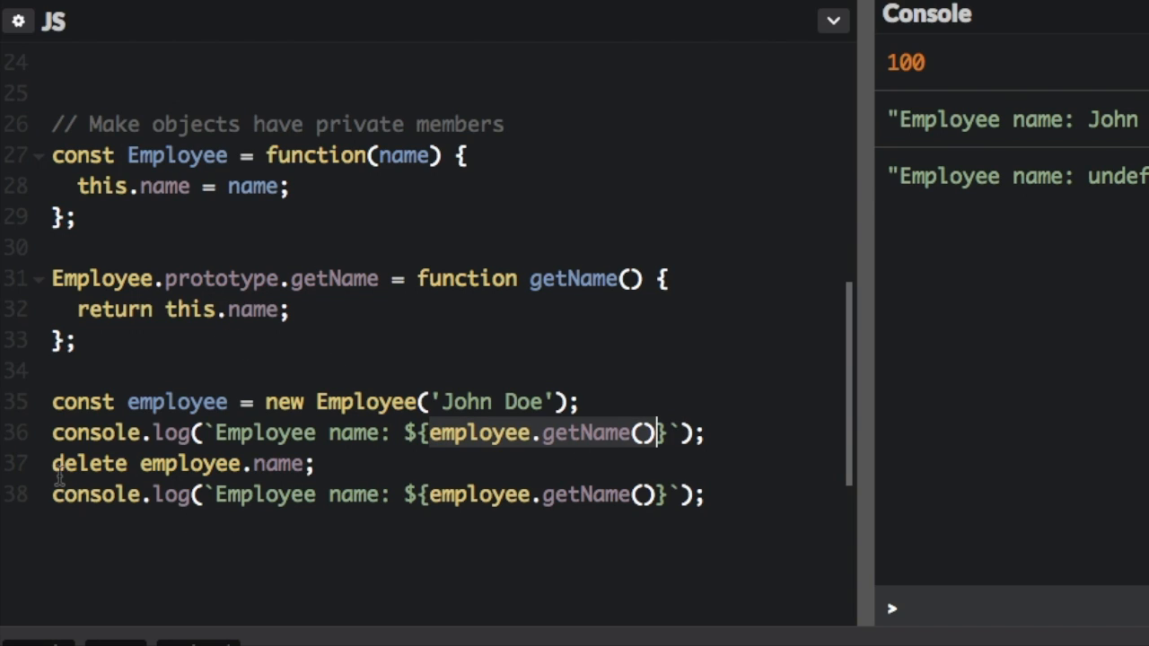
{"action": "mouse_move", "coordinate": [189, 186]}
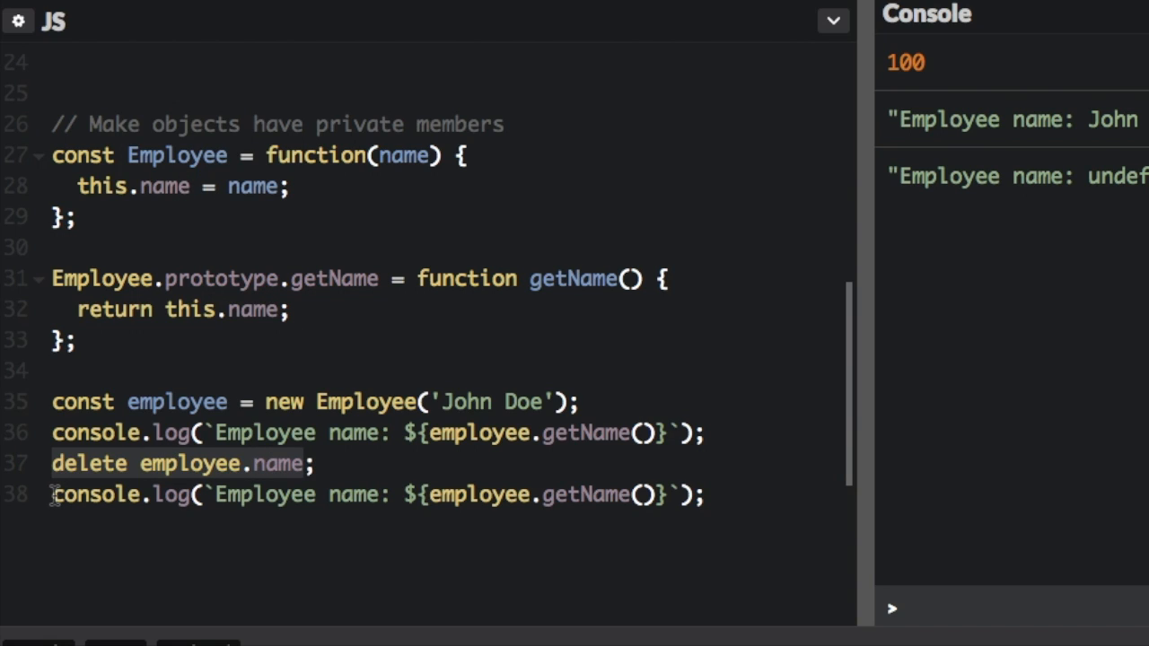
{"action": "left_click", "coordinate": [425, 496]}
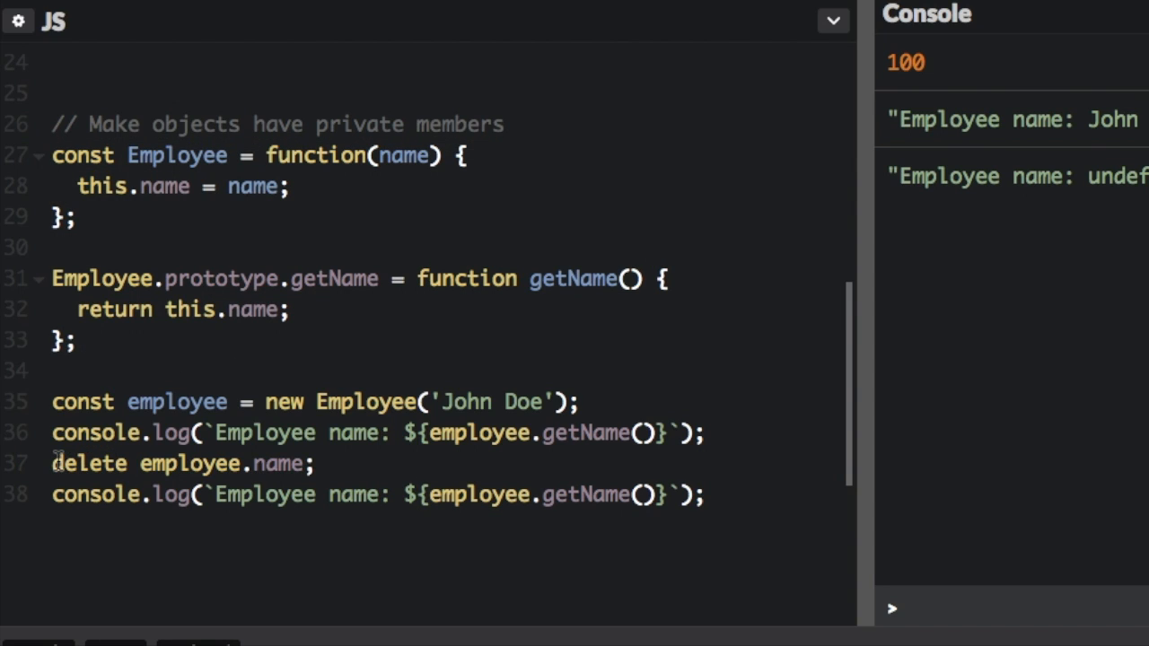
{"action": "double_click", "coordinate": [280, 463]}
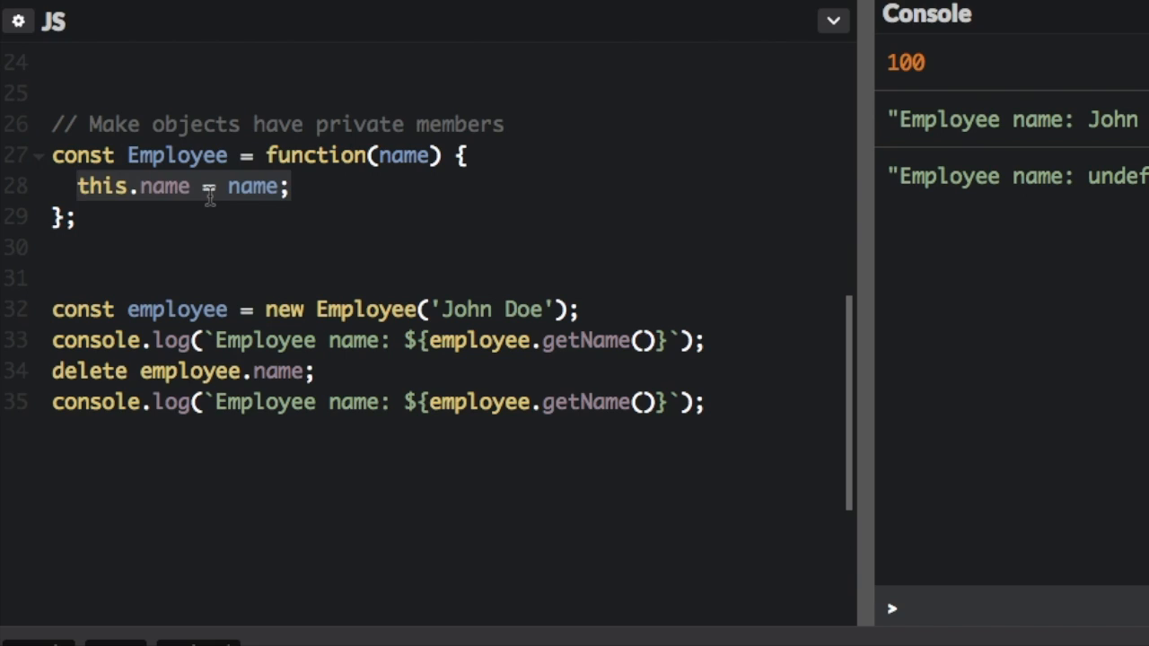
Step: Delete the this.name assignment line and highlight the name returned by getName
{"action": "key", "text": "Delete"}
{"action": "type", "text": "return {"}
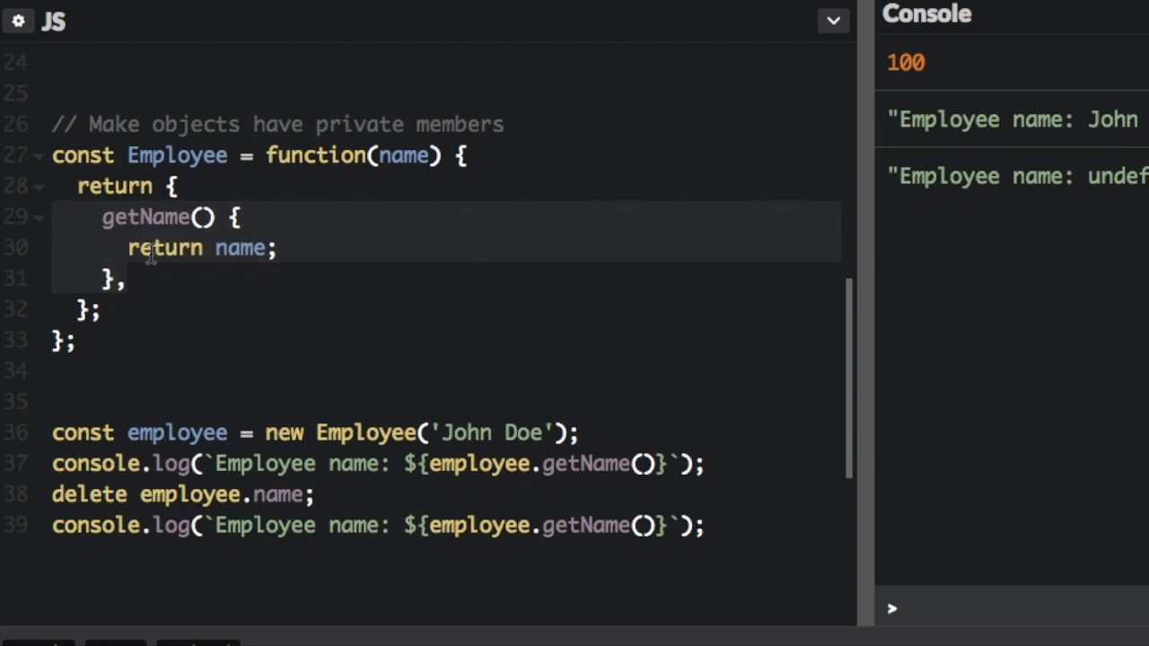
{"action": "double_click", "coordinate": [239, 247]}
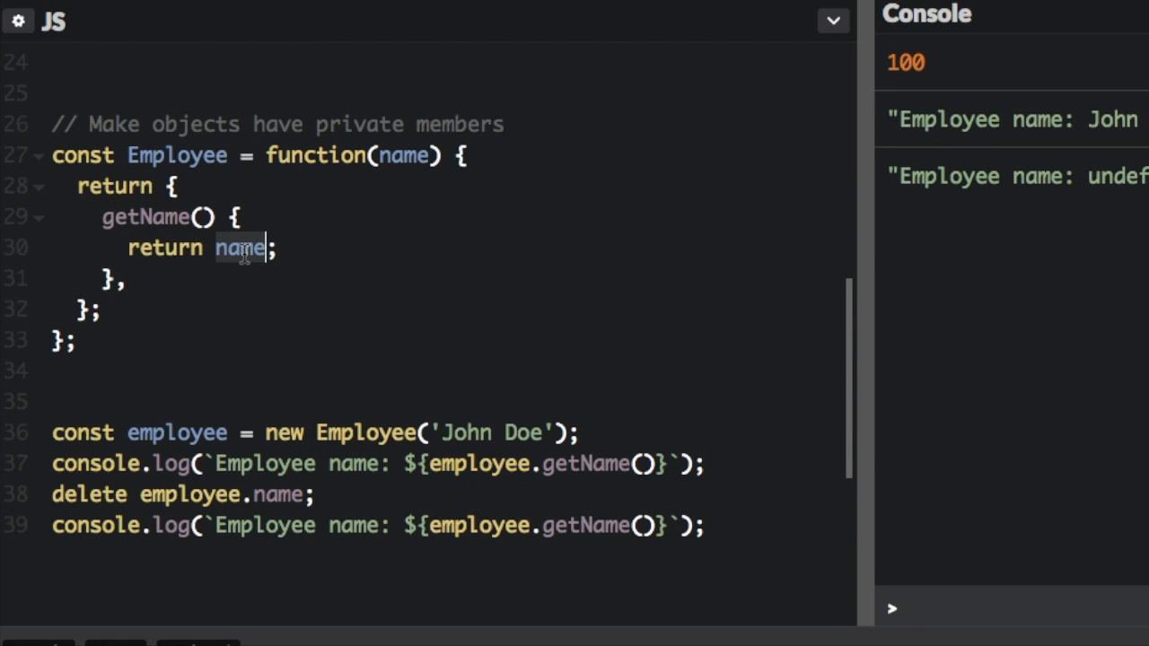
{"action": "mouse_move", "coordinate": [158, 402]}
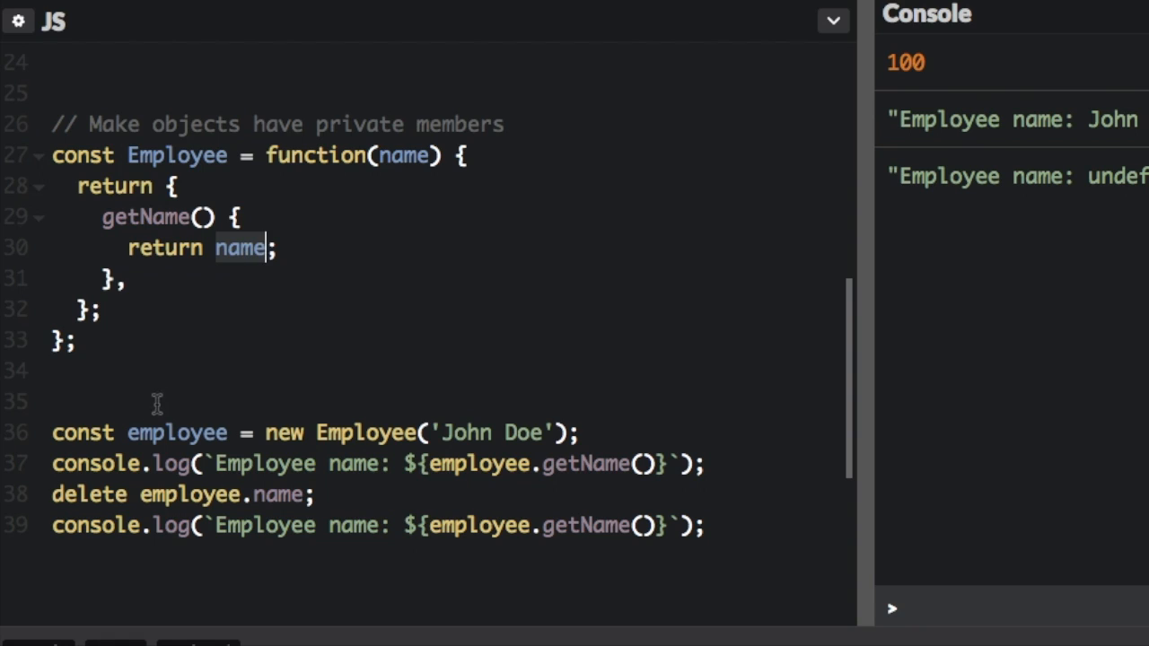
Step: Inspect the employee declaration and the delete employee.name line, with both logs showing John Doe
{"action": "left_click", "coordinate": [90, 433]}
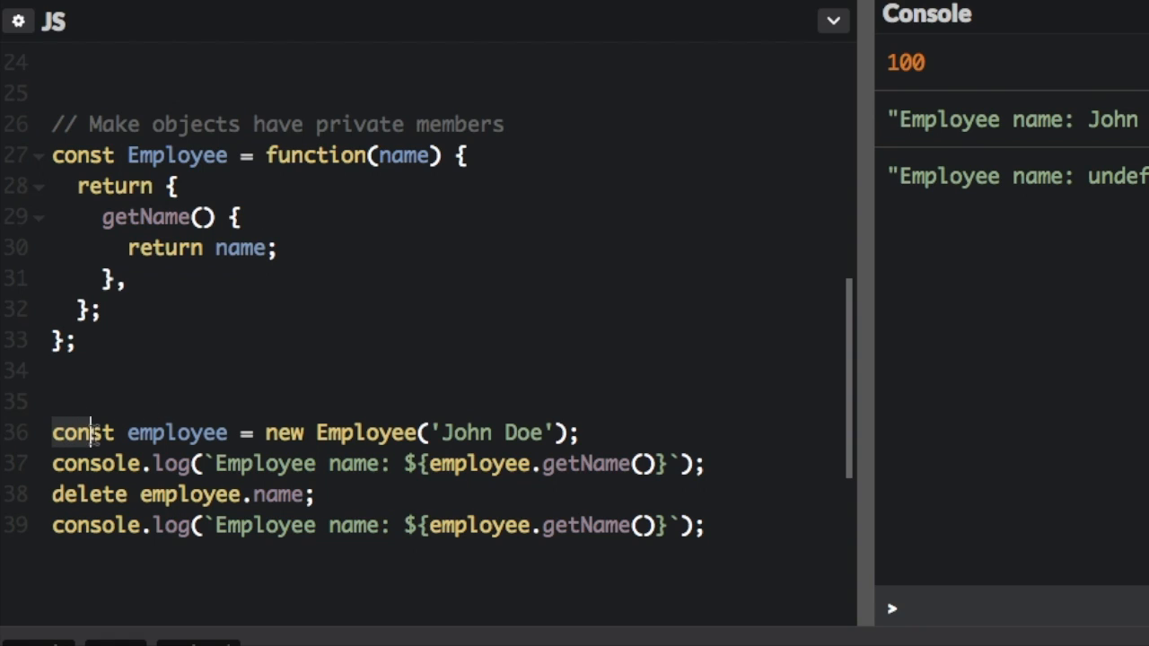
{"action": "double_click", "coordinate": [369, 433]}
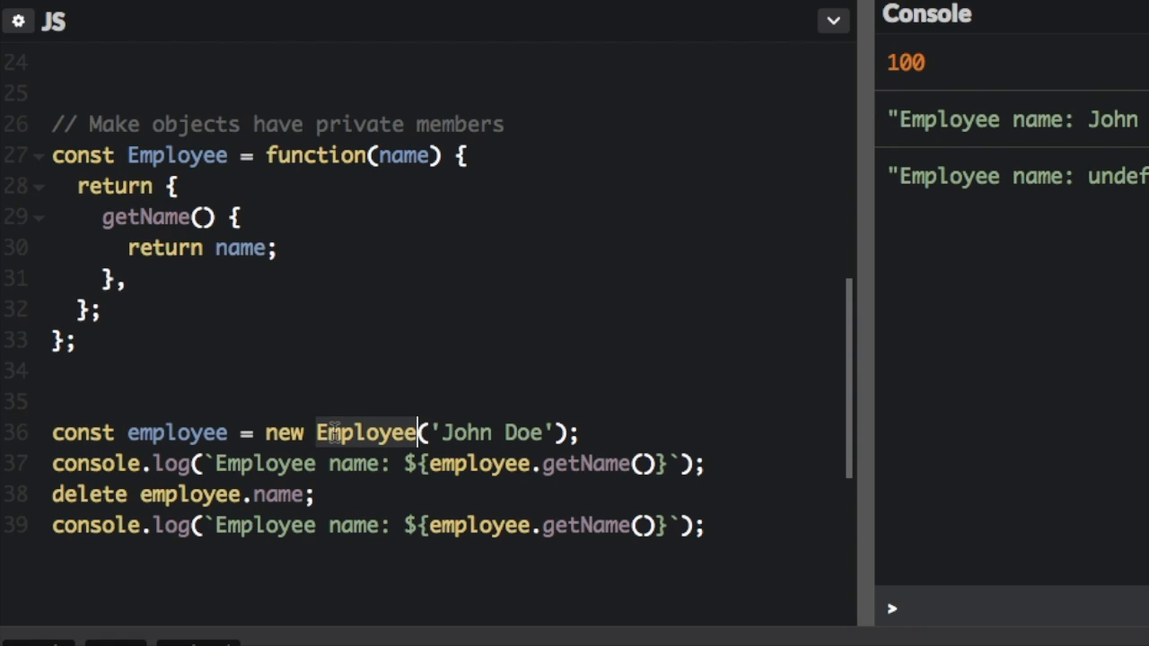
{"action": "double_click", "coordinate": [176, 433]}
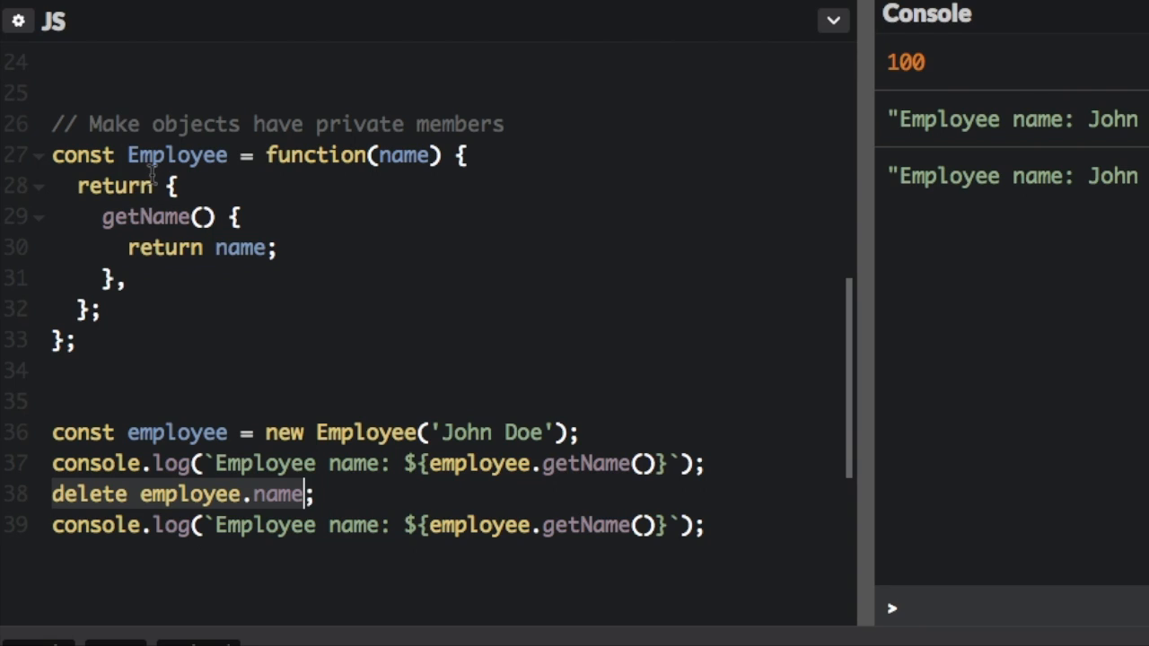
{"action": "left_click", "coordinate": [470, 156]}
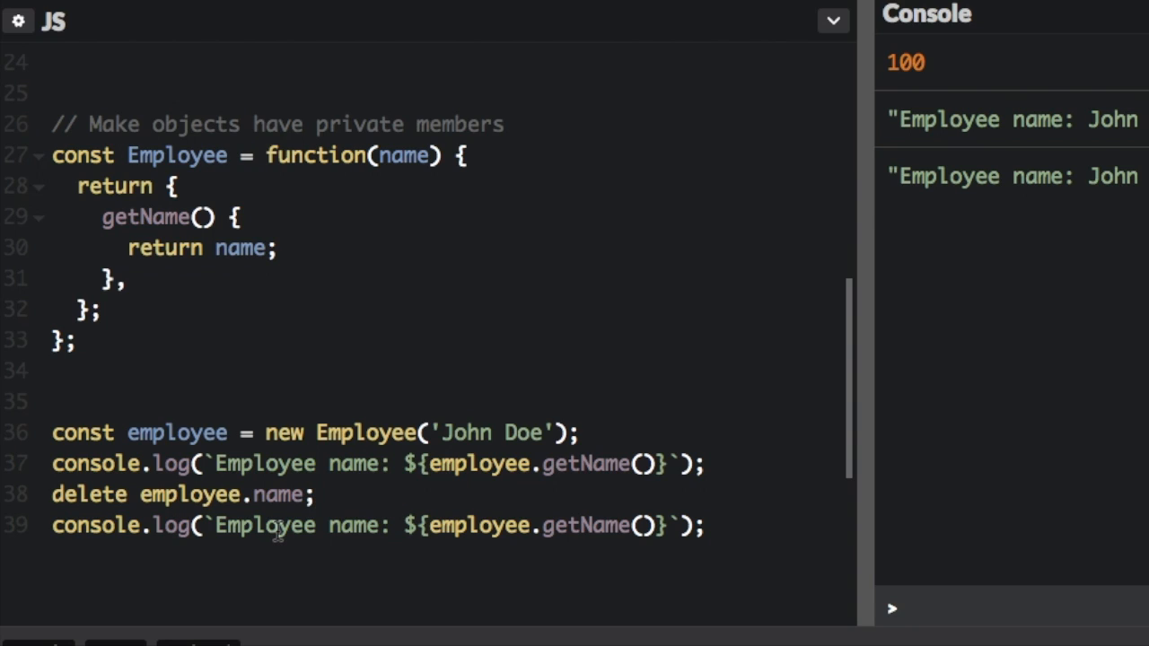
{"action": "mouse_move", "coordinate": [274, 531]}
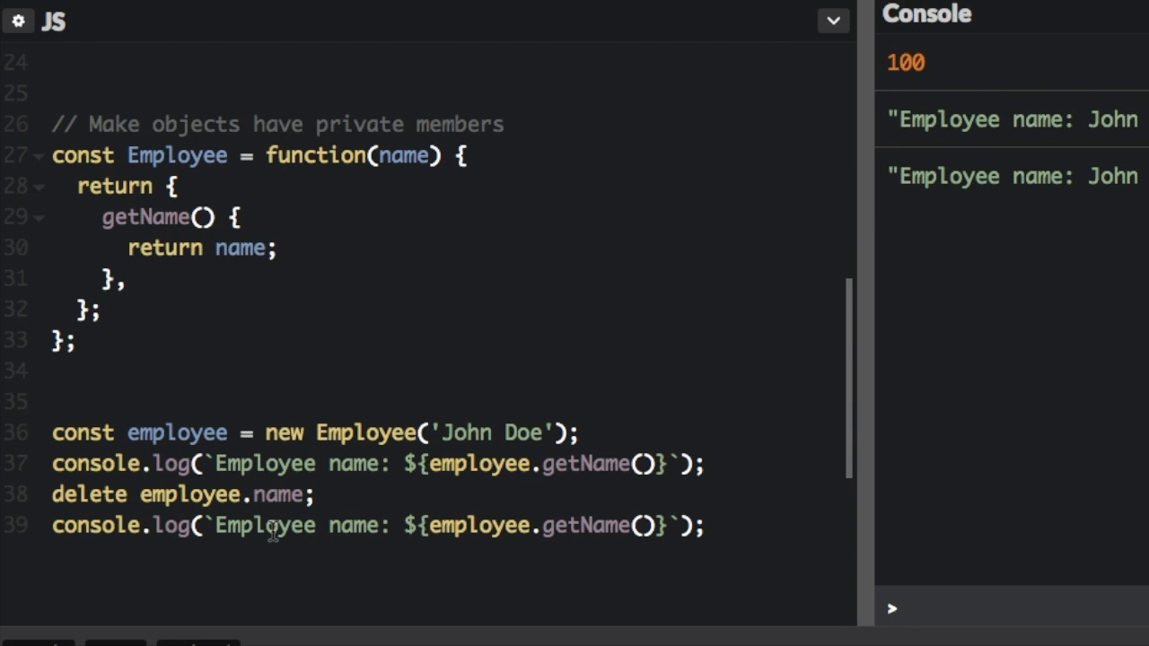